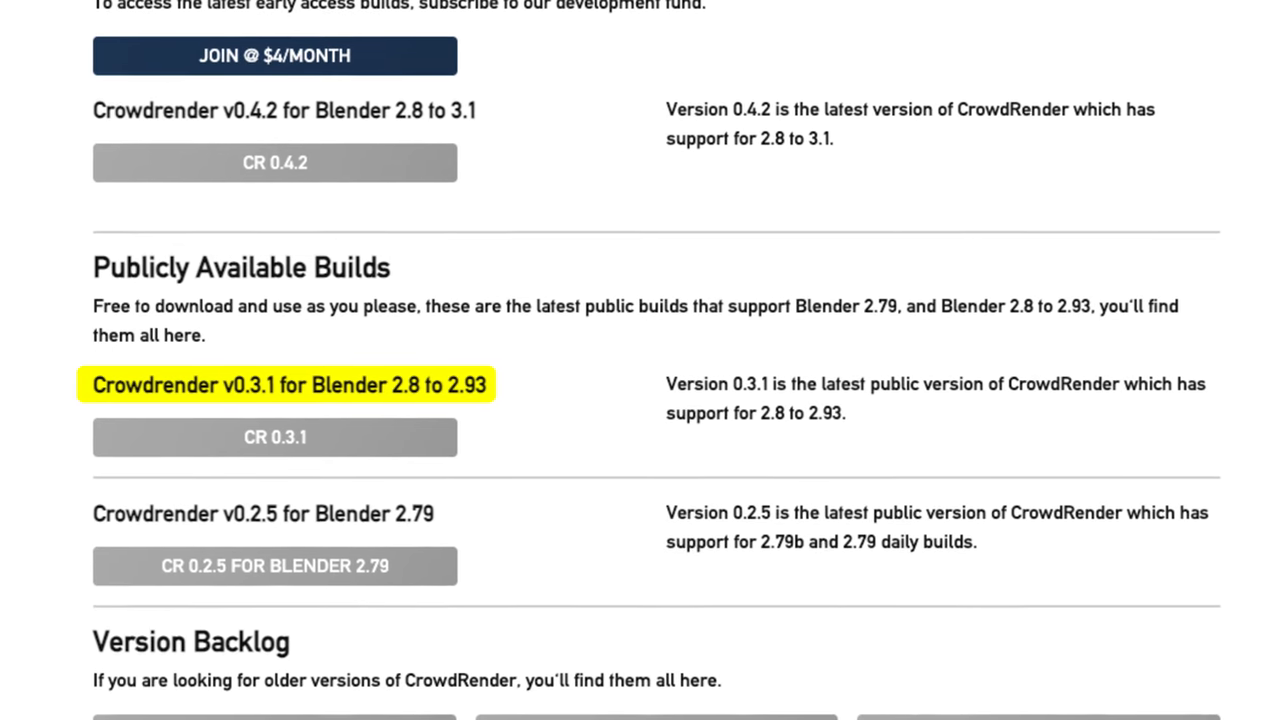
Step: Scroll the Download Crowdrender page to the Publicly Available Builds listing CR 0.3.1 and CR 0.4.2
scroll("up", 3)
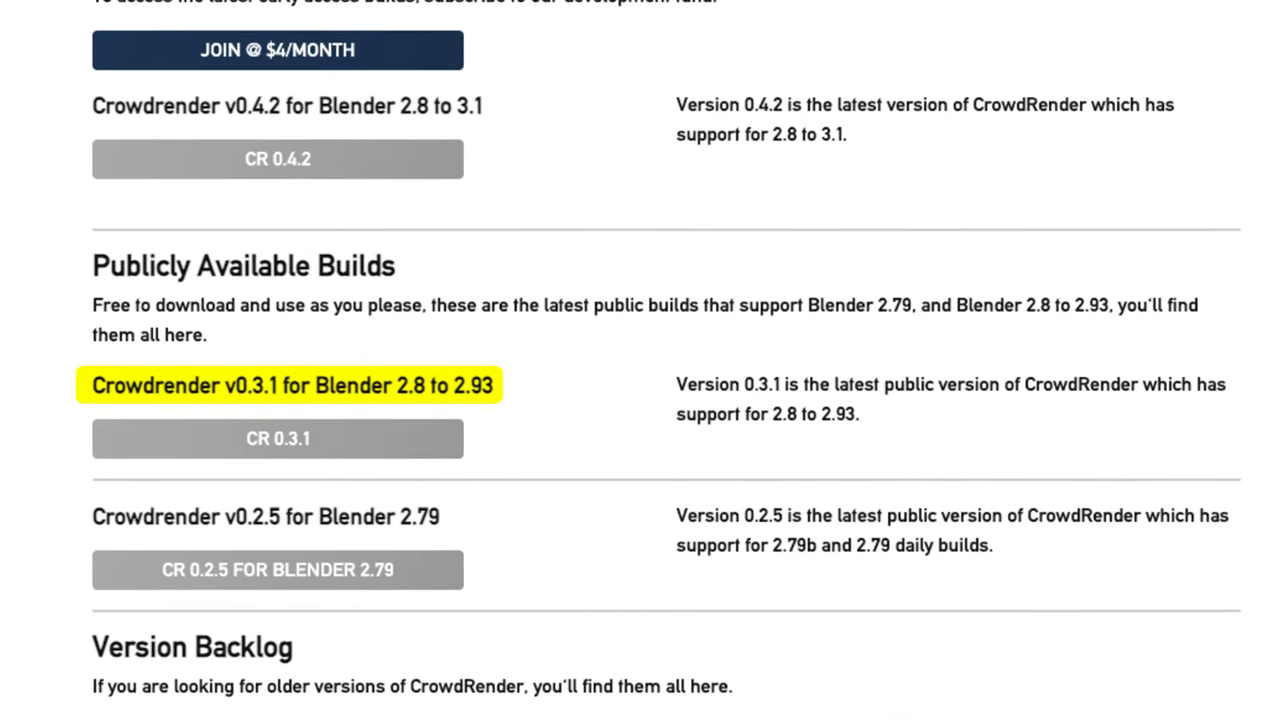
scroll("down", 3)
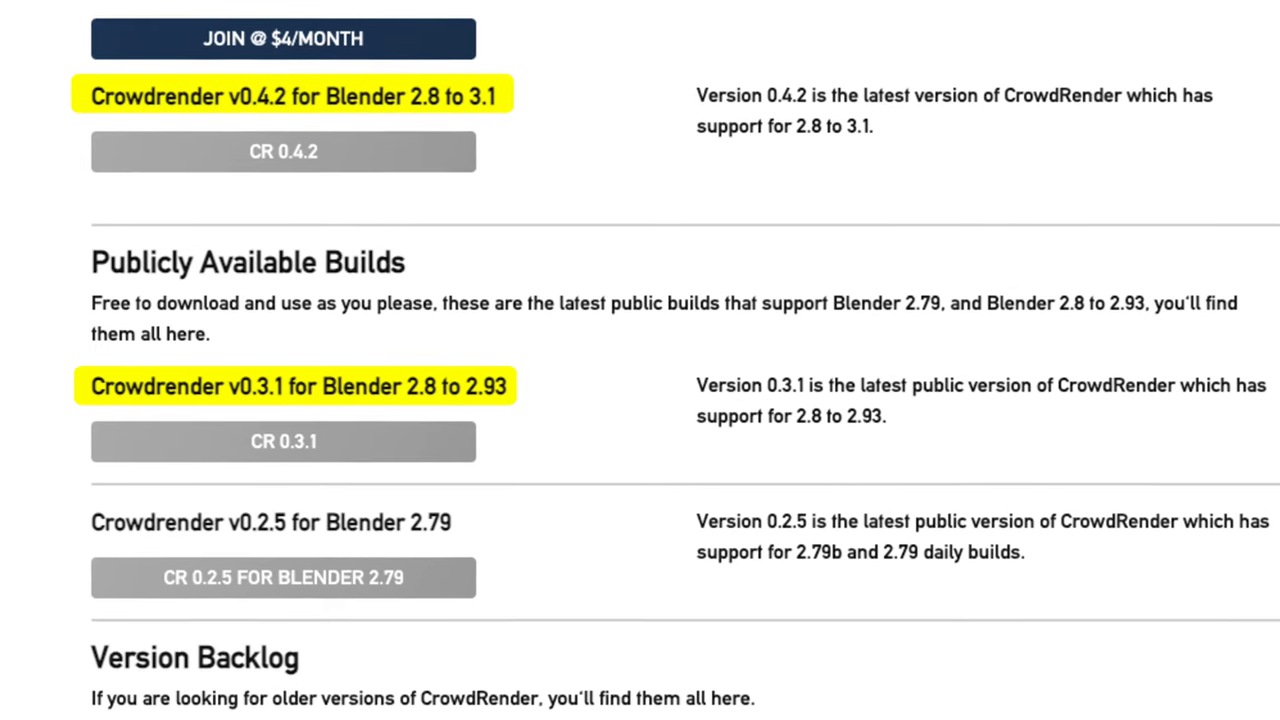
scroll("down", 3)
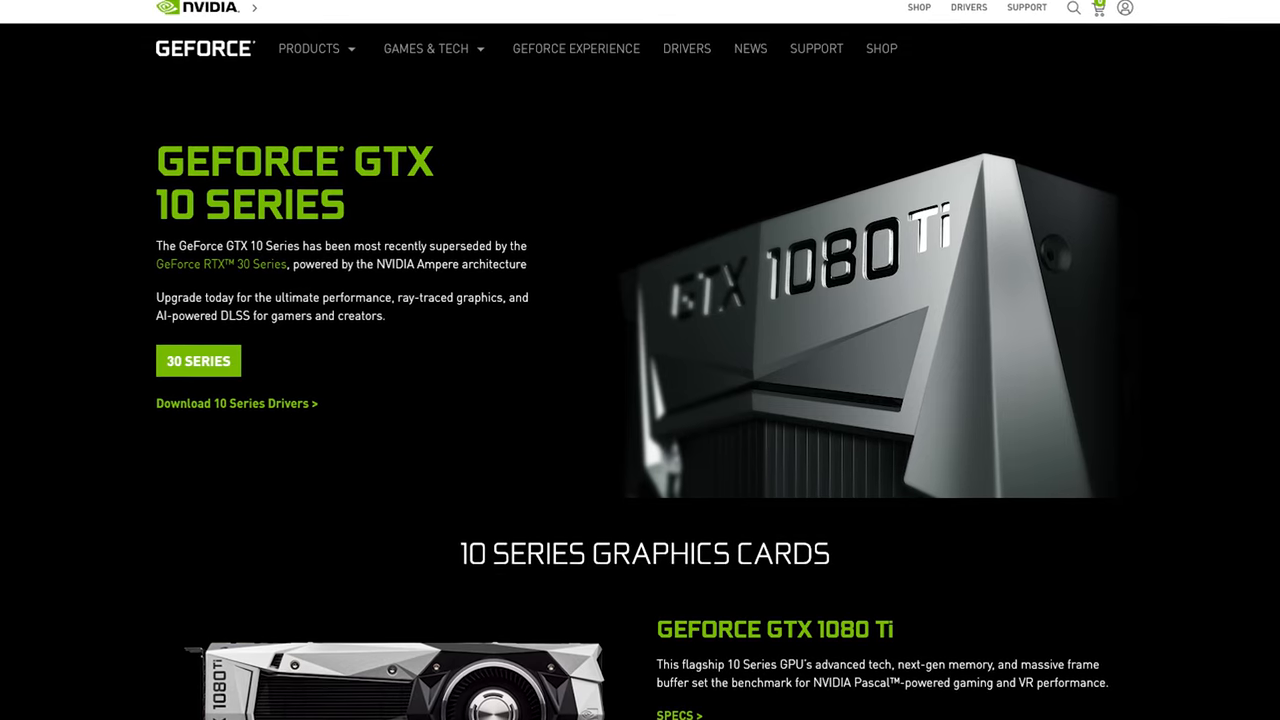
scroll("down", 3)
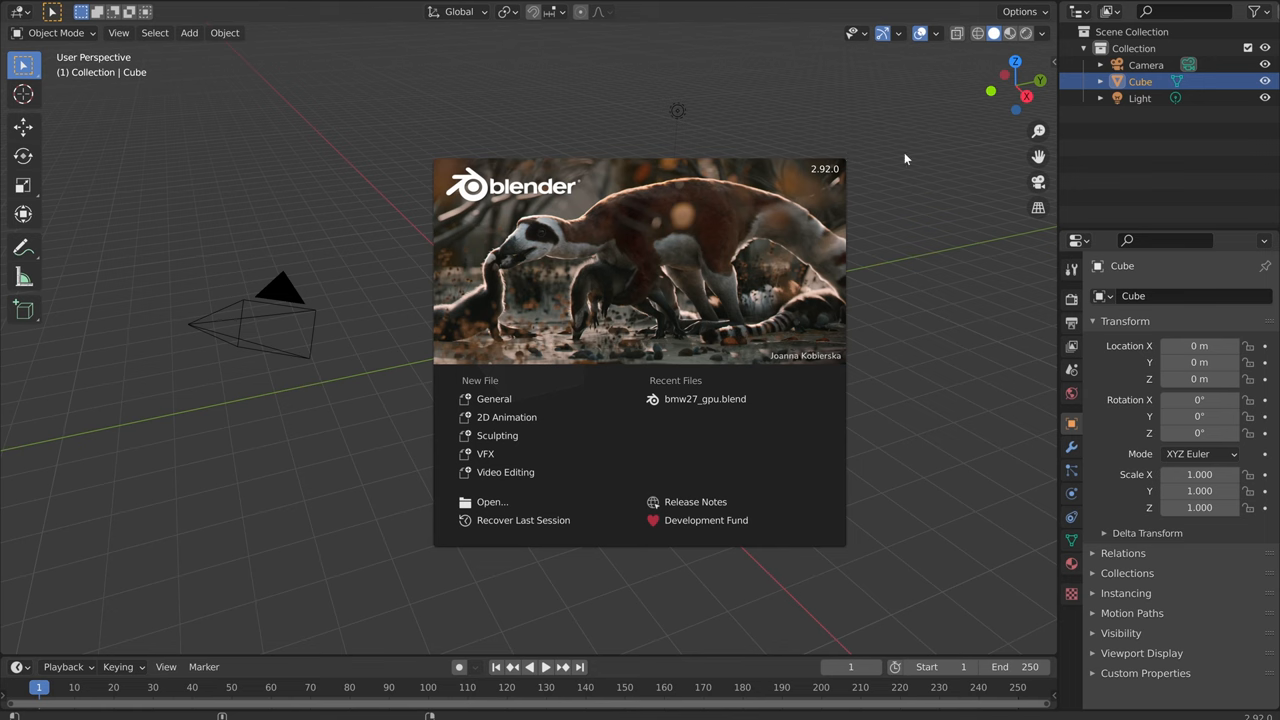
Step: Reach the blender.org index of previous Blender releases
left_click(905, 158)
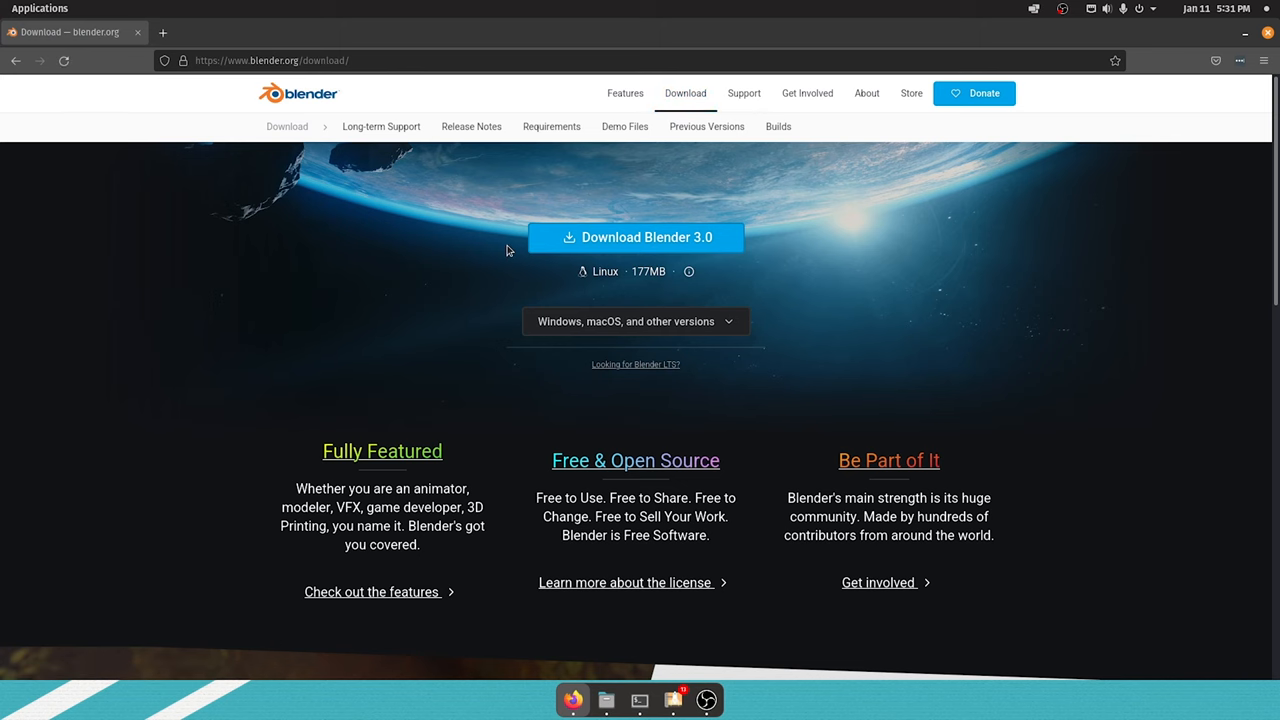
mouse_move(707, 126)
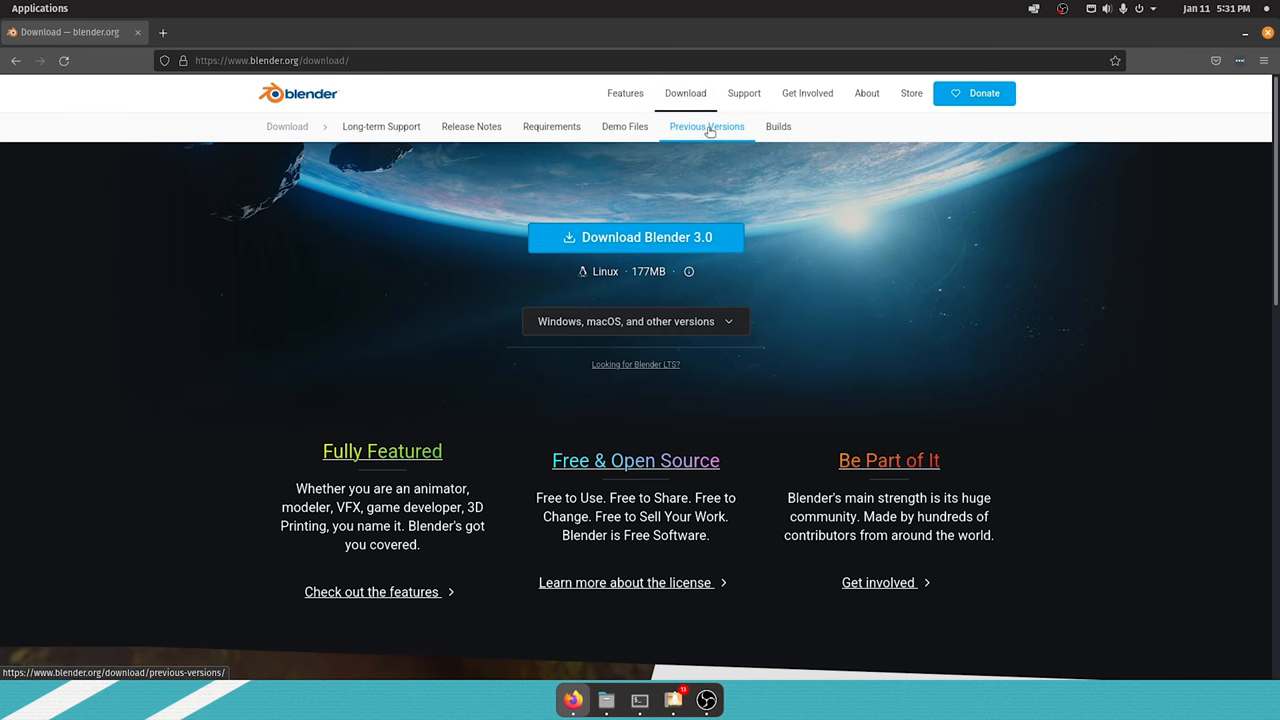
left_click(706, 126)
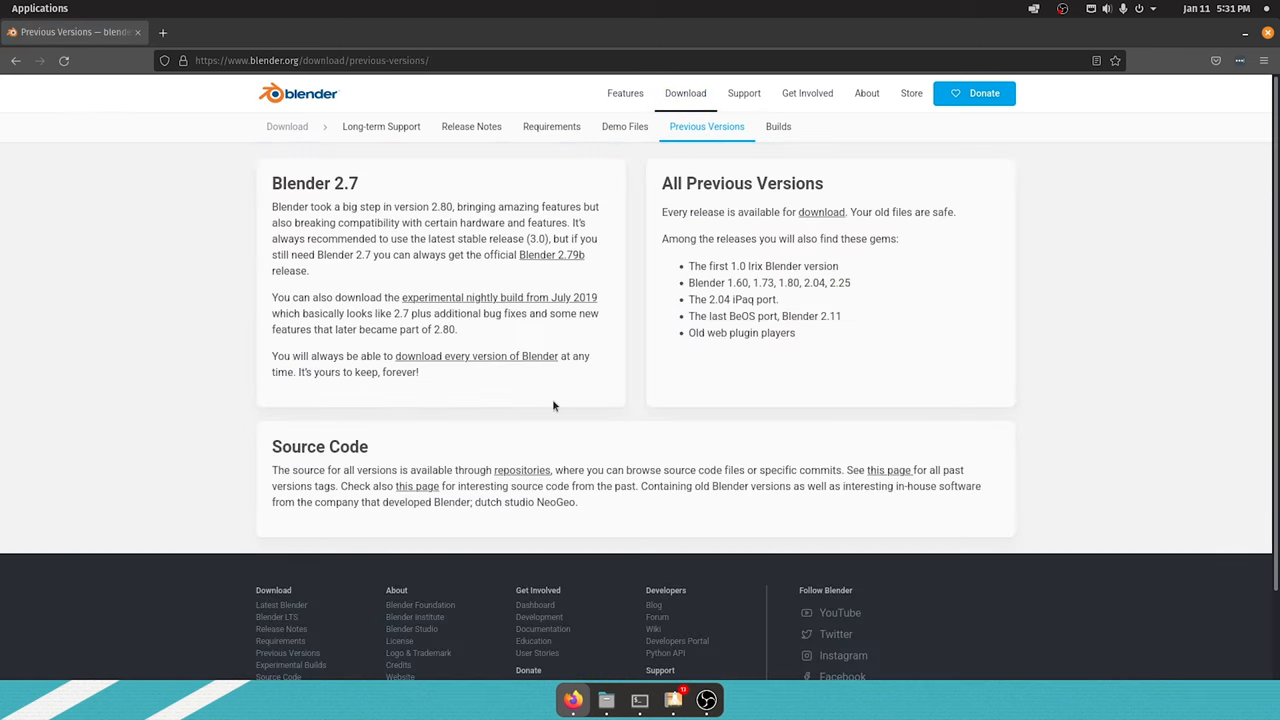
mouse_move(518, 365)
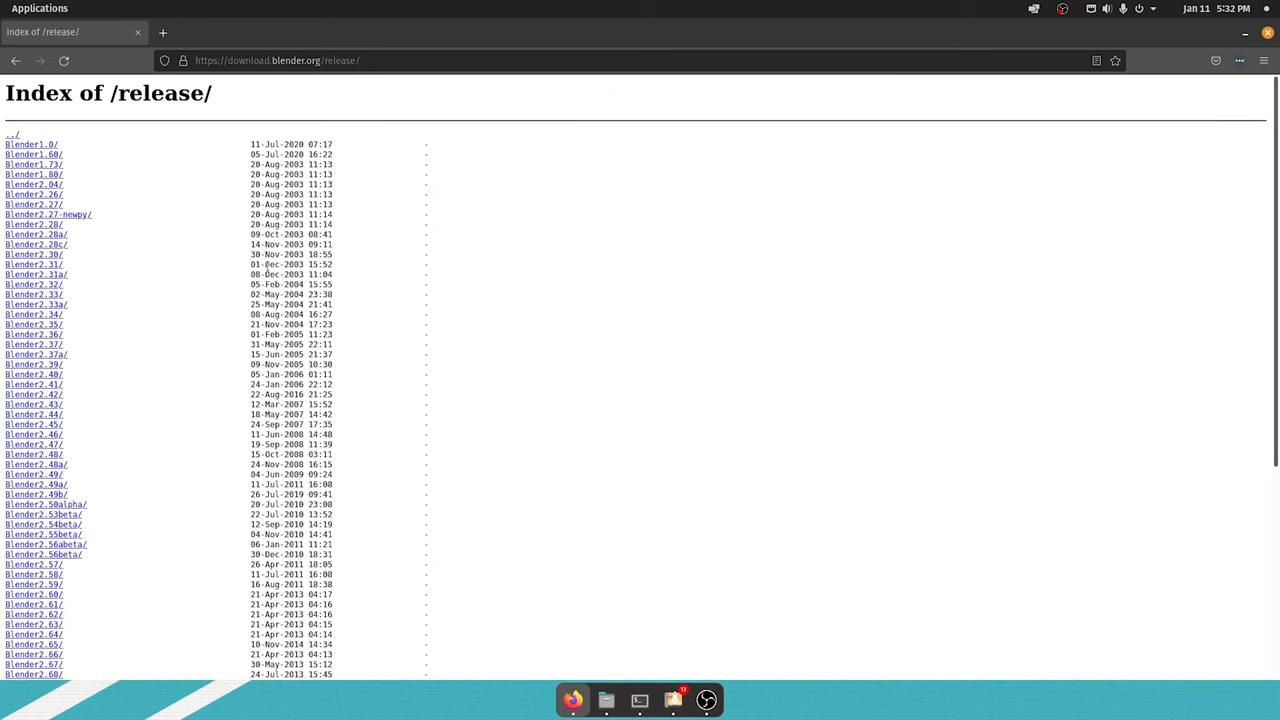
scroll("down", 3)
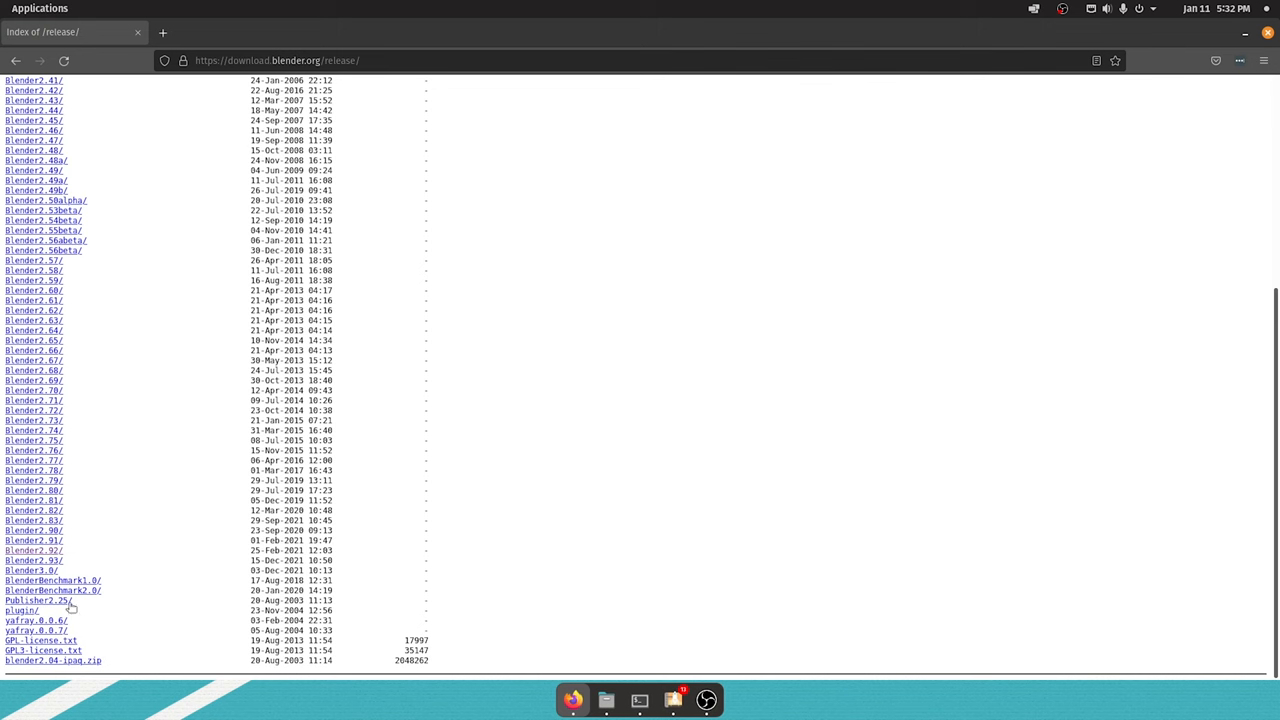
Step: Download blender-2.92.0-linux64.tar.xz from the Blender2.92 release folder
left_click(33, 550)
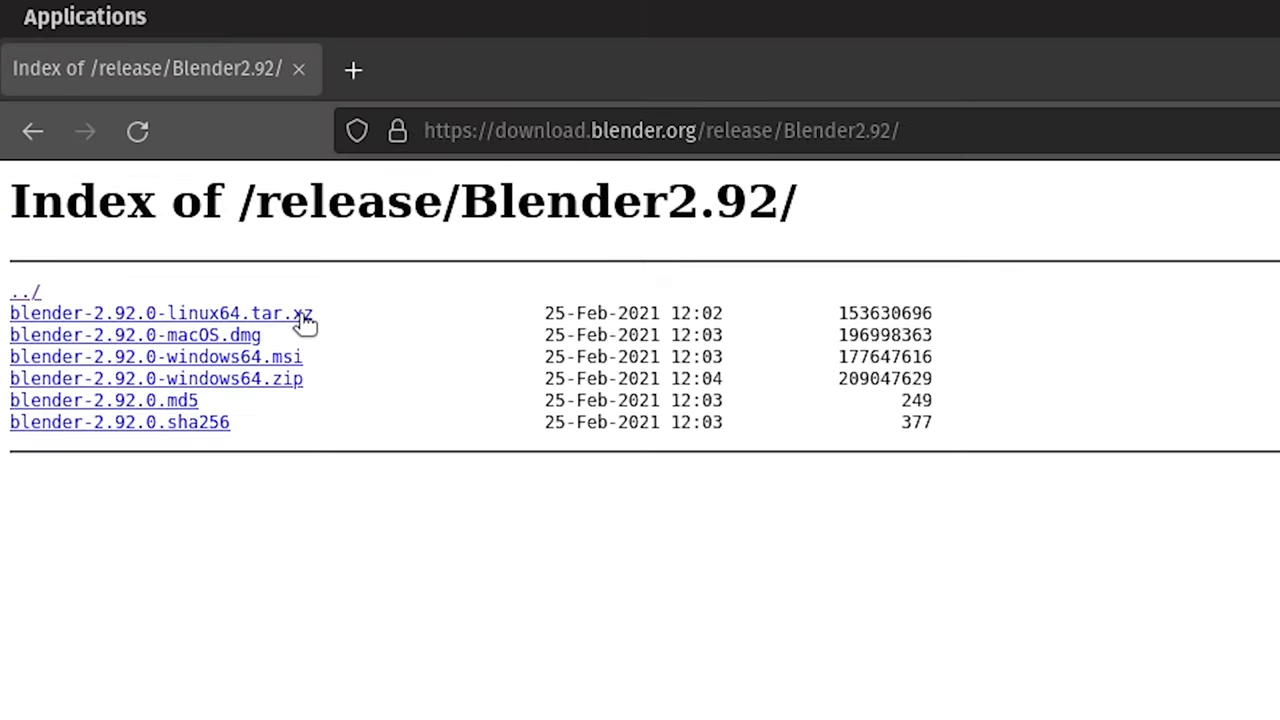
left_click(161, 313)
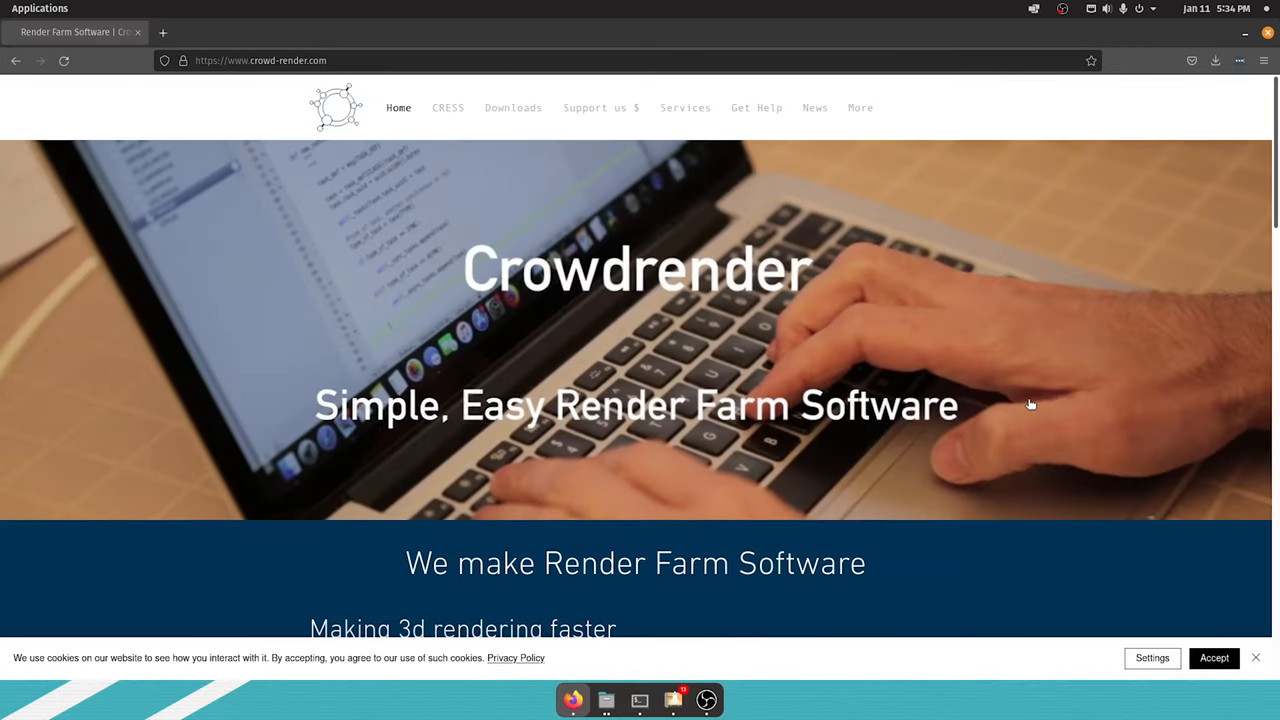
Step: Download the CR 0.3.1 build cr_031_bl280.zip from the Crowdrender downloads page
left_click(1214, 657)
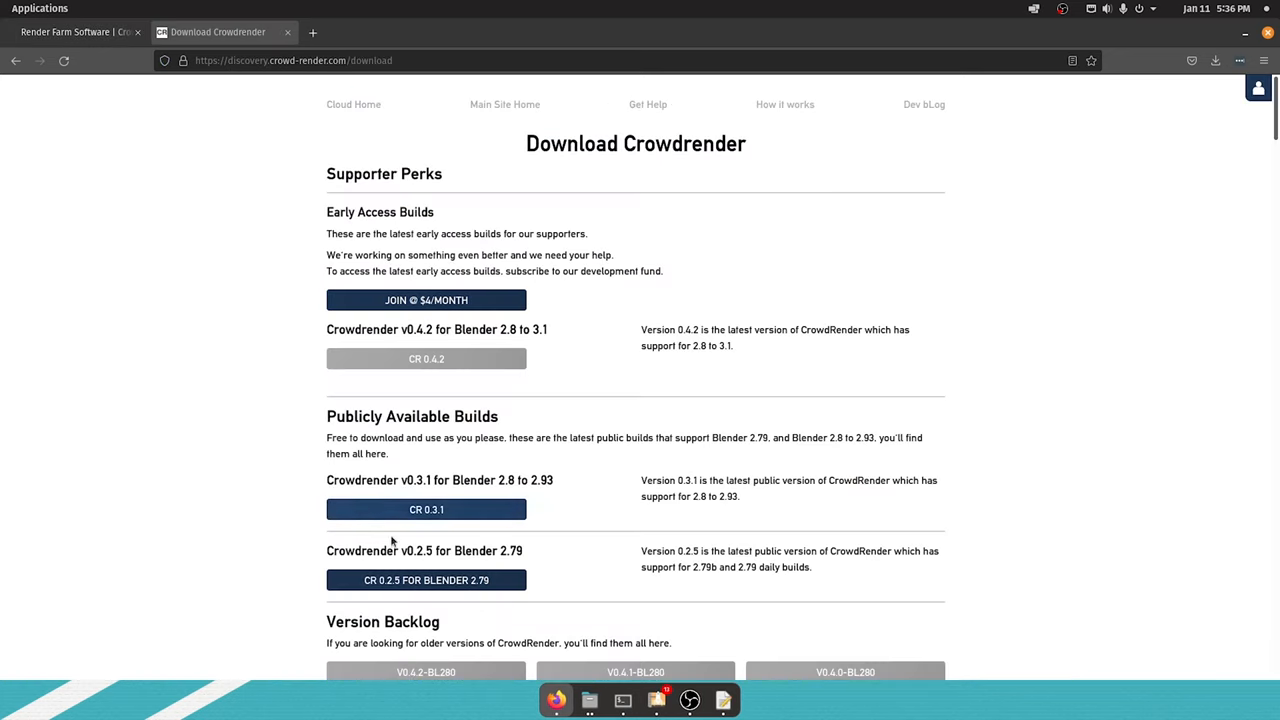
scroll("down", 3)
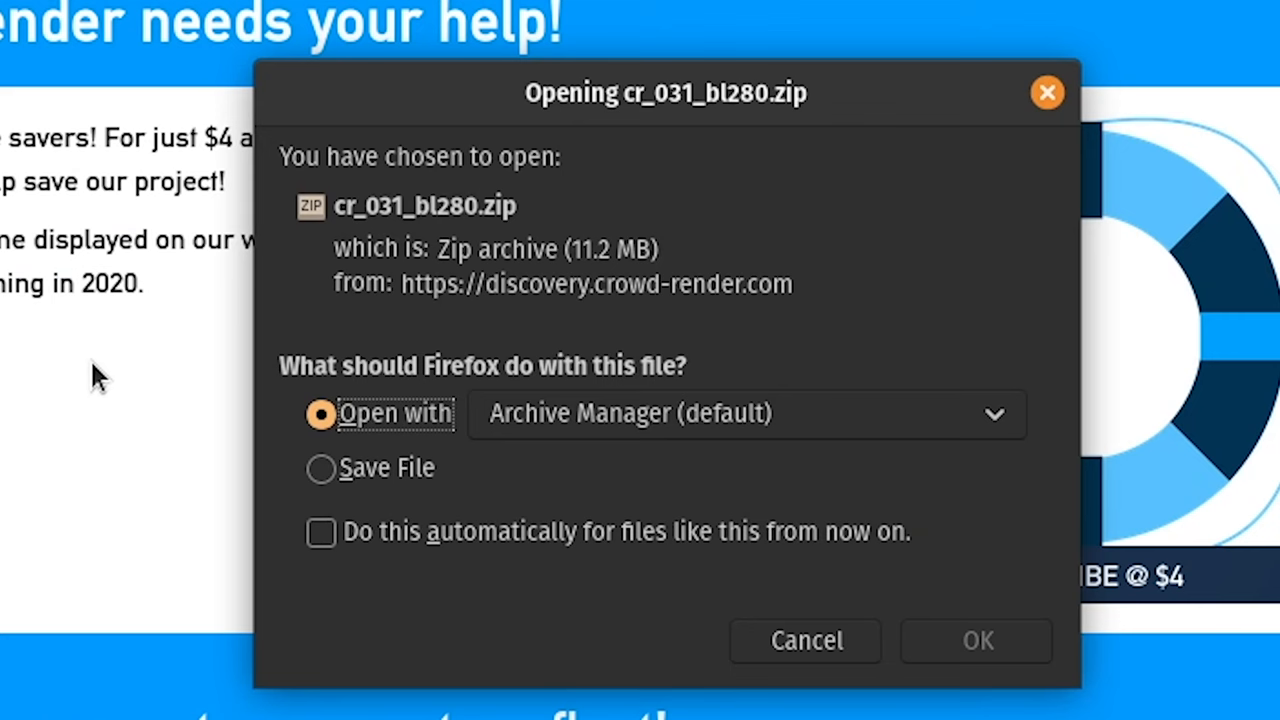
left_click(321, 467)
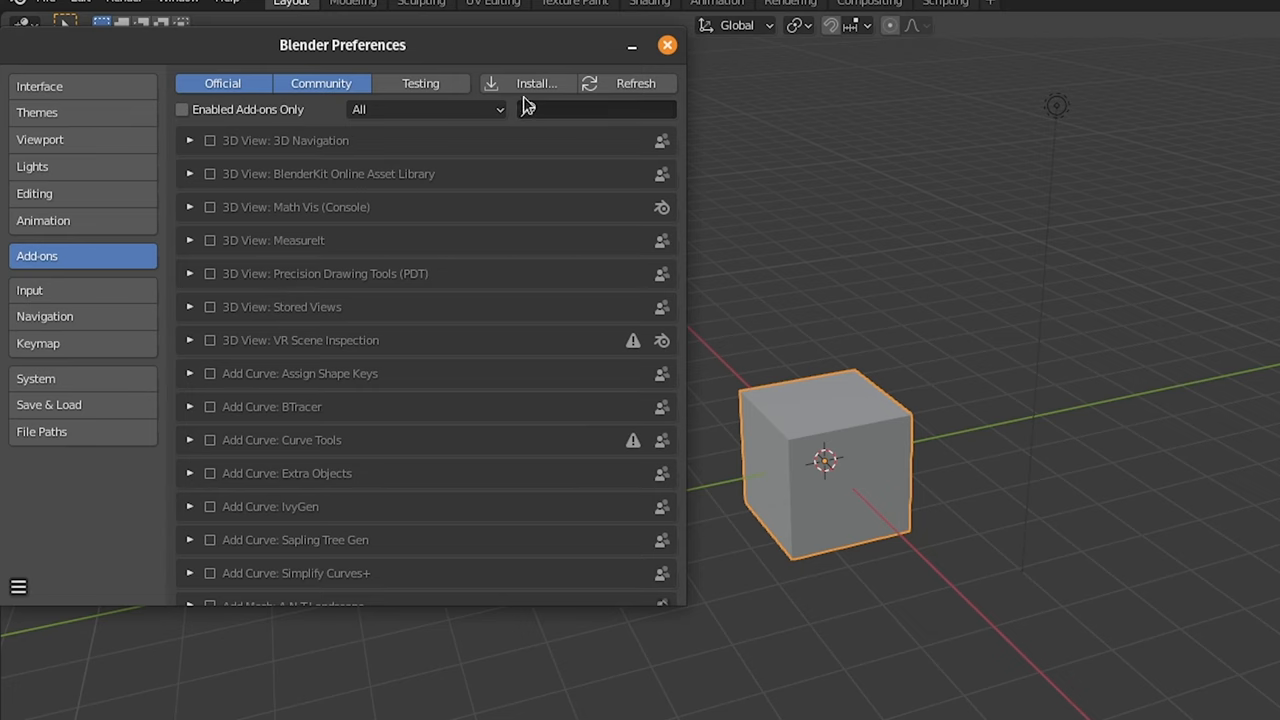
Step: Install an add-on from file, choosing cr_031_bl280.zip in the Downloads folder
left_click(537, 83)
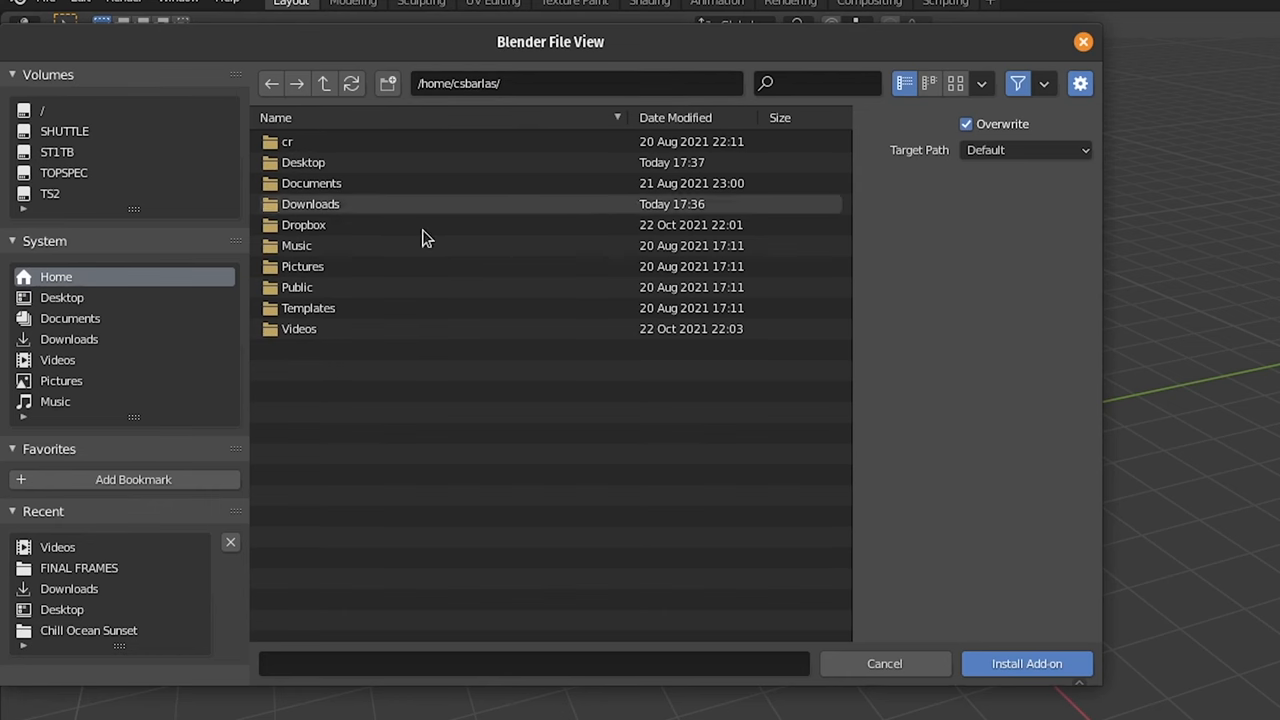
double_click(310, 204)
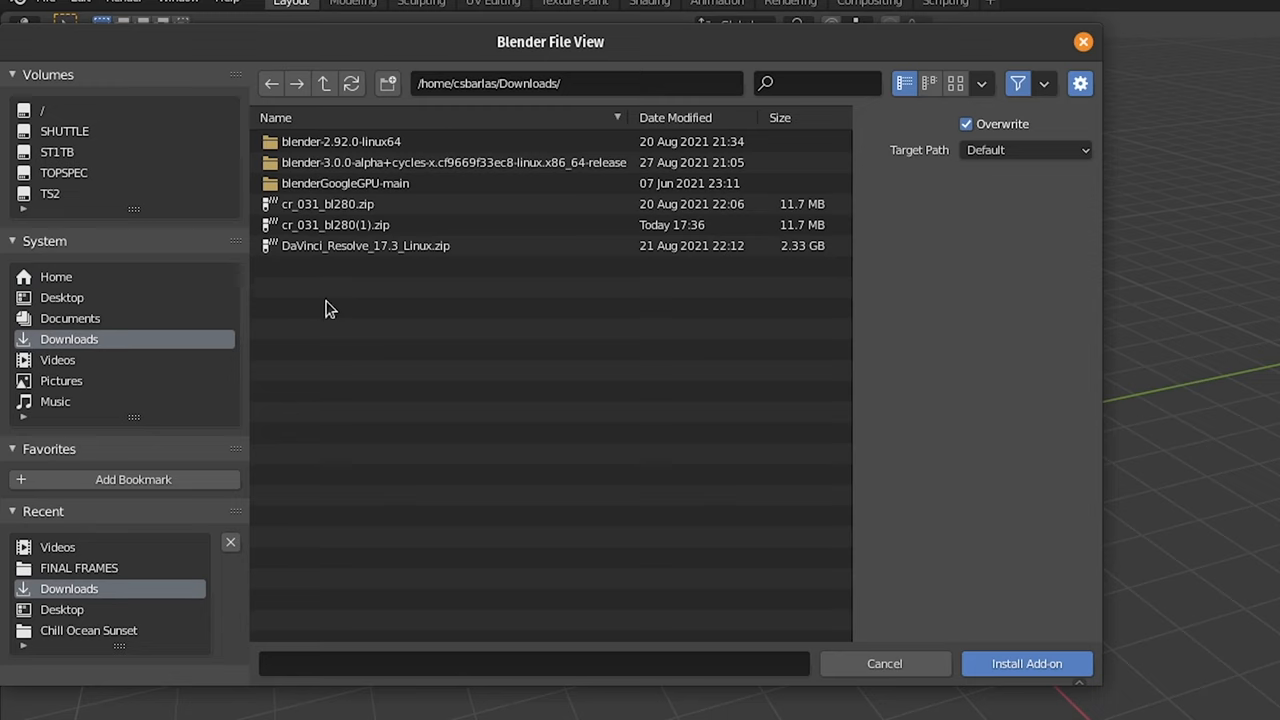
left_click(335, 224)
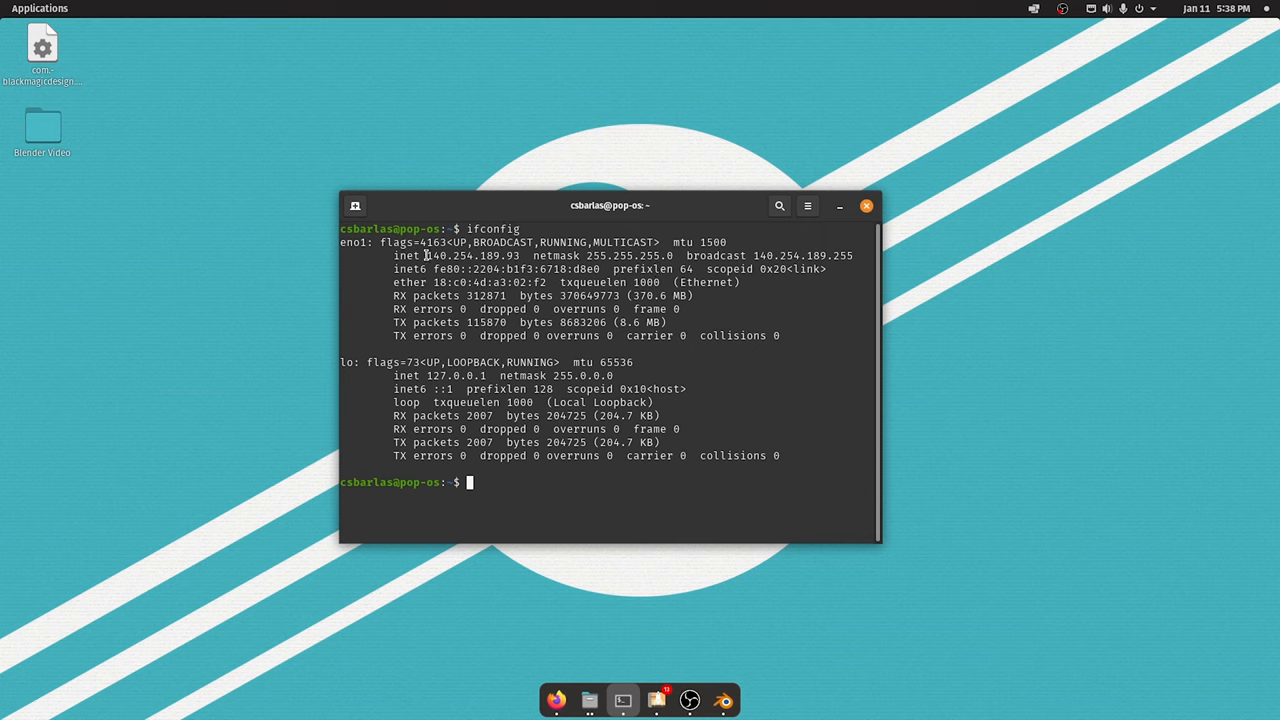
Step: Select the eno1 inet address in the ifconfig readout
double_click(472, 255)
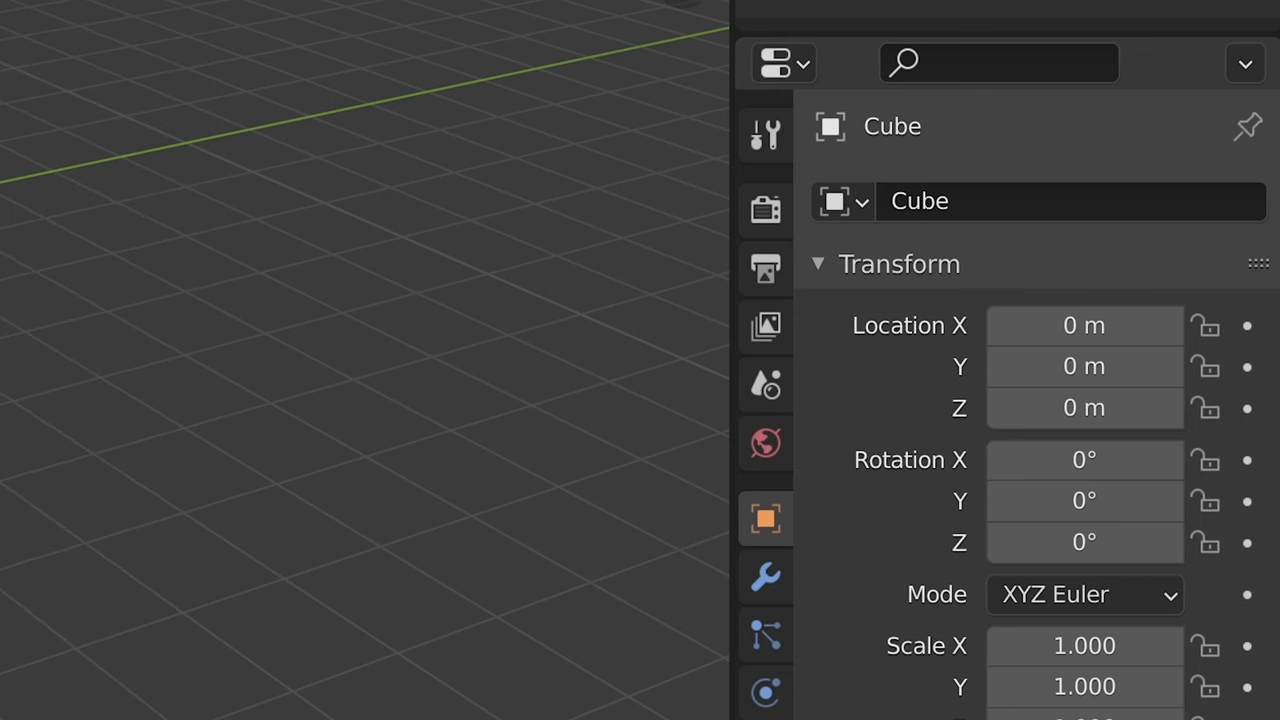
mouse_move(775, 255)
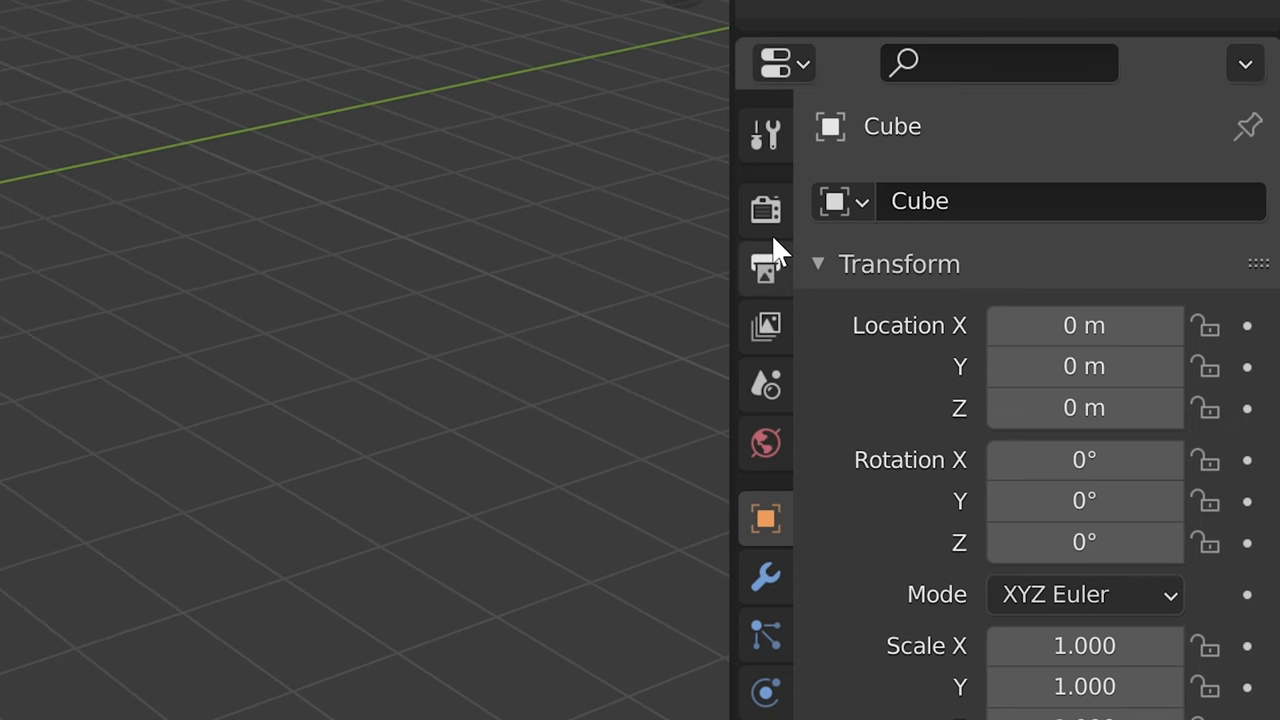
Step: Switch the scene's render engine to Crowdrender in Render Properties
left_click(765, 208)
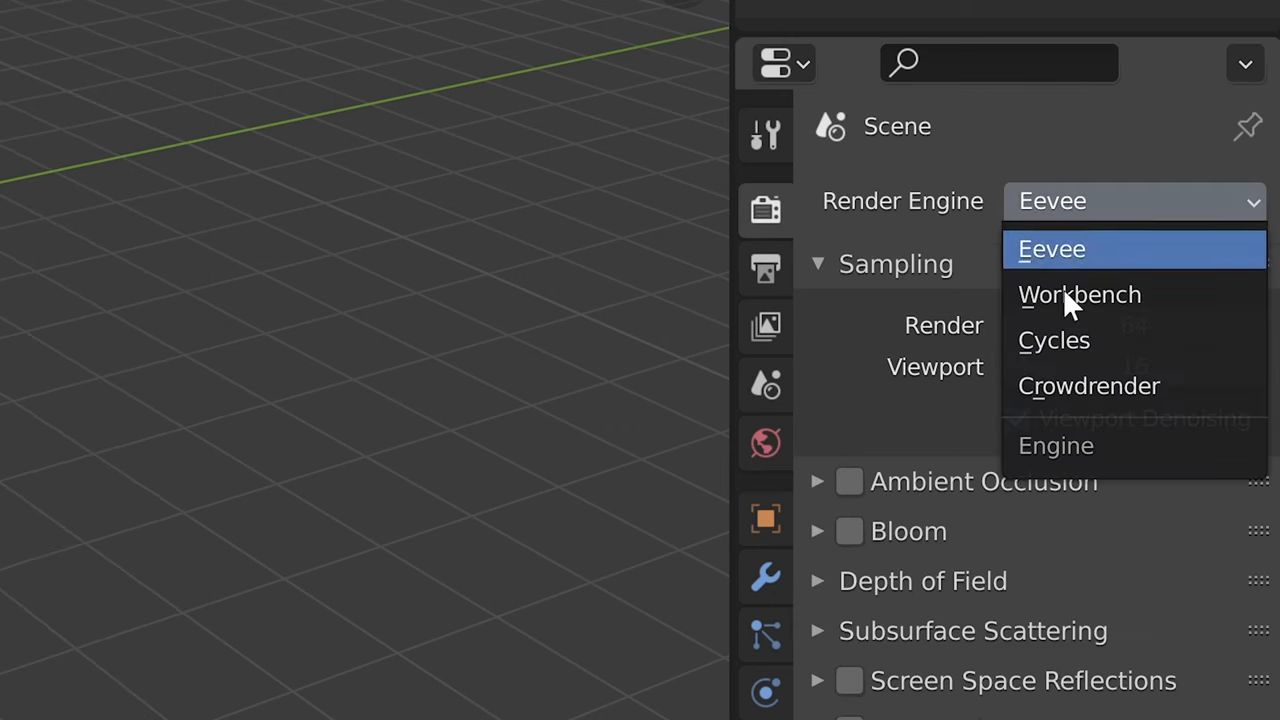
left_click(1088, 385)
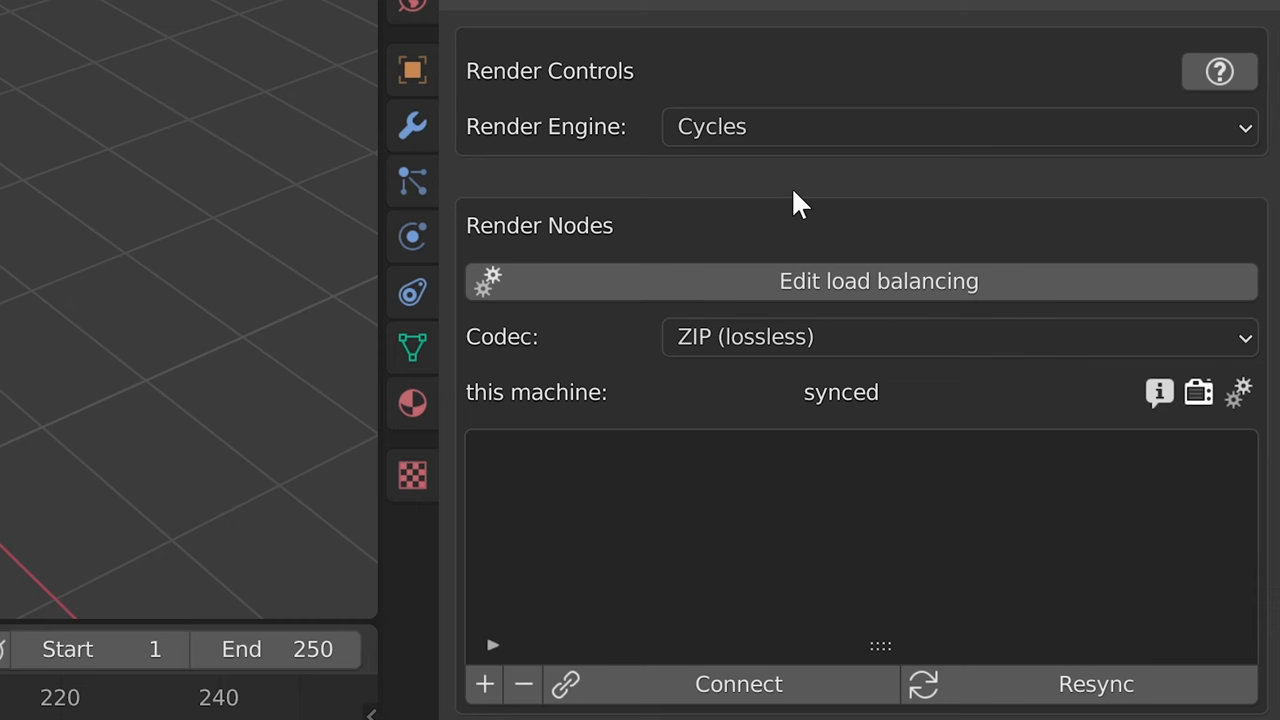
mouse_move(755, 245)
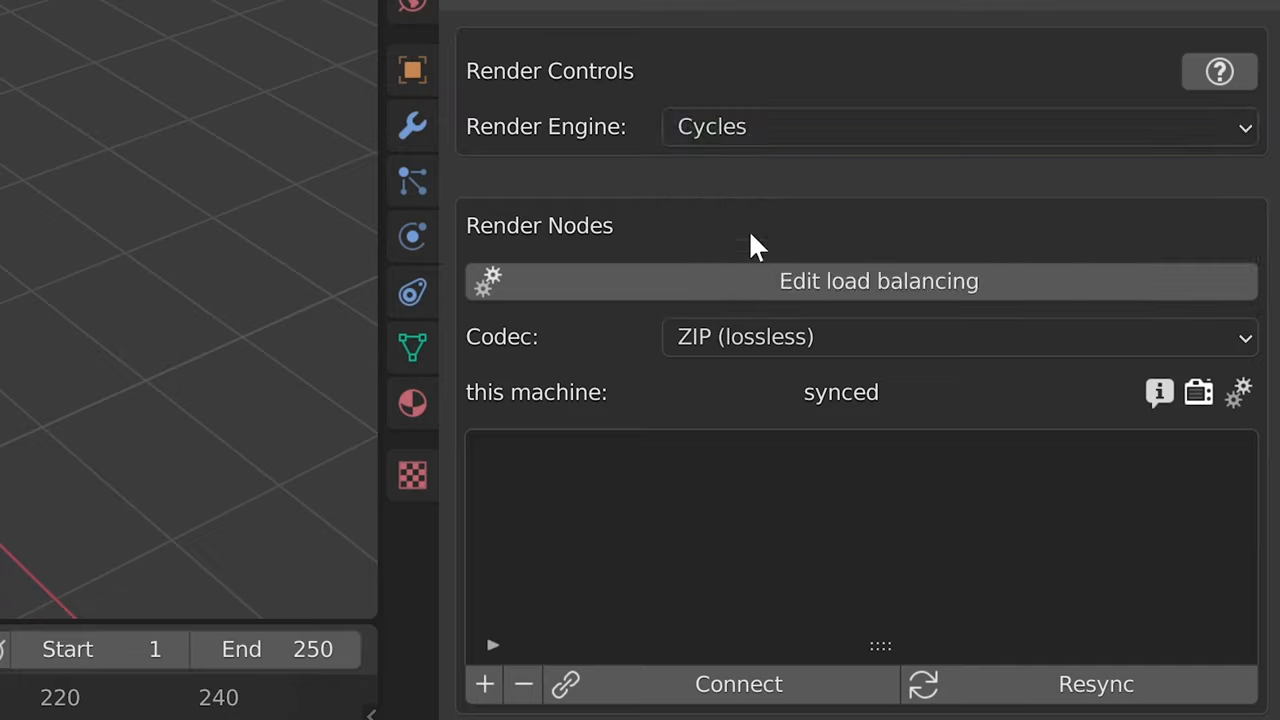
mouse_move(878, 296)
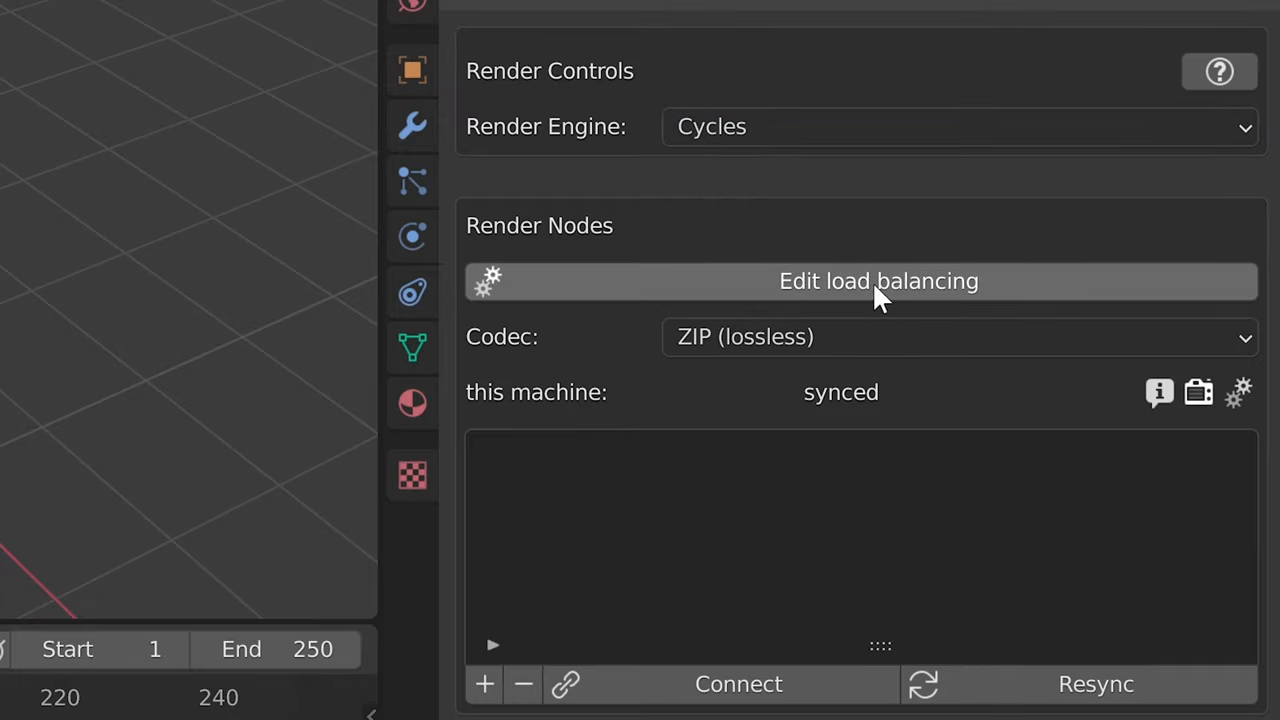
mouse_move(820, 320)
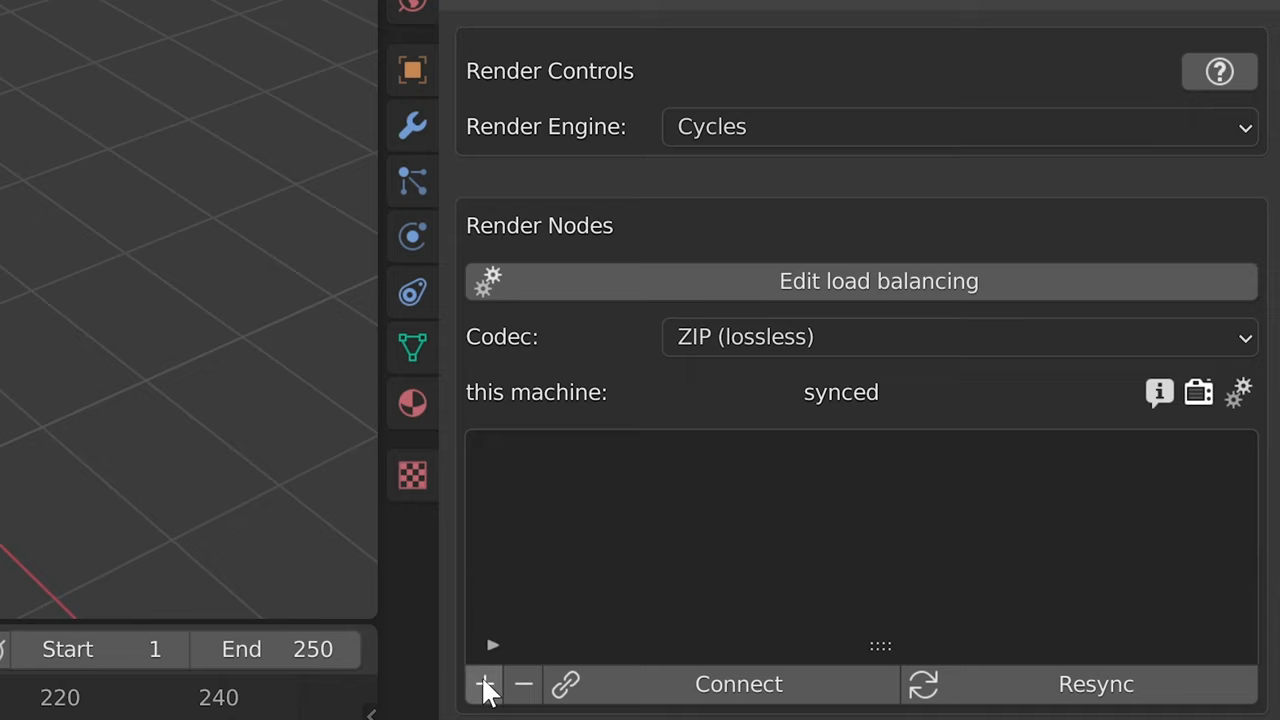
Step: Add a new render node named desktop to the Render Nodes list
left_click(484, 684)
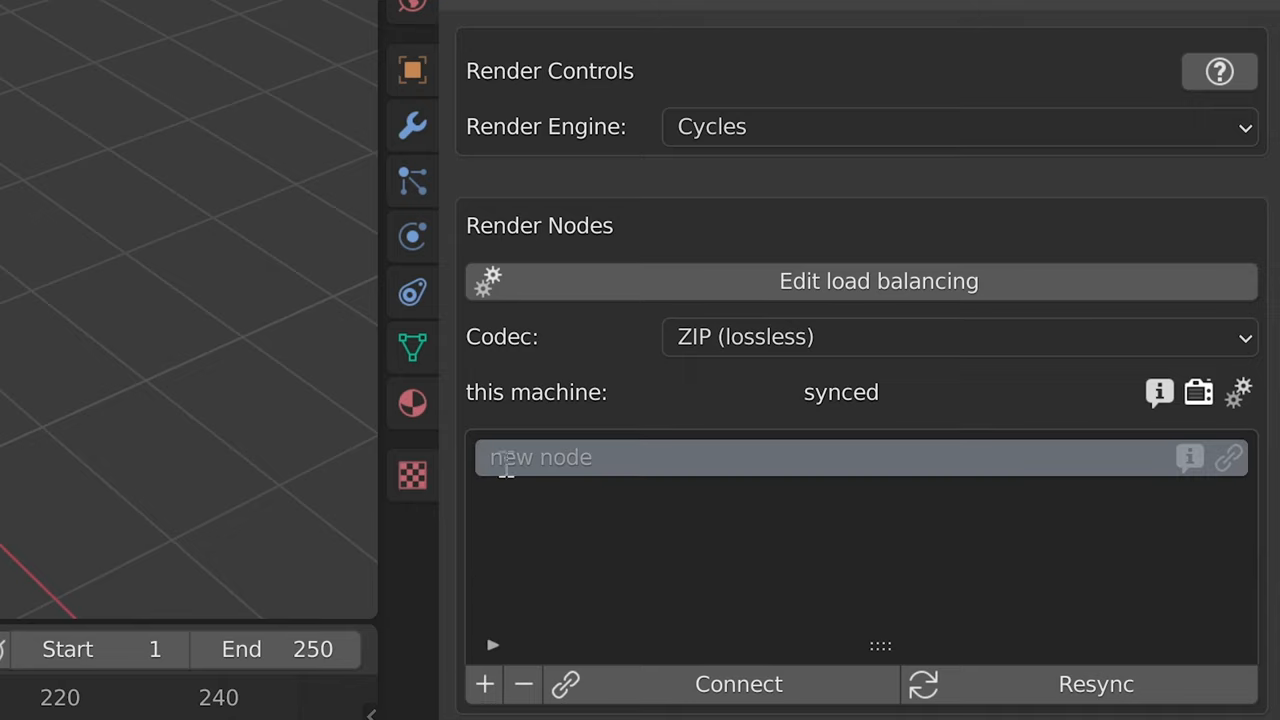
type("desktop")
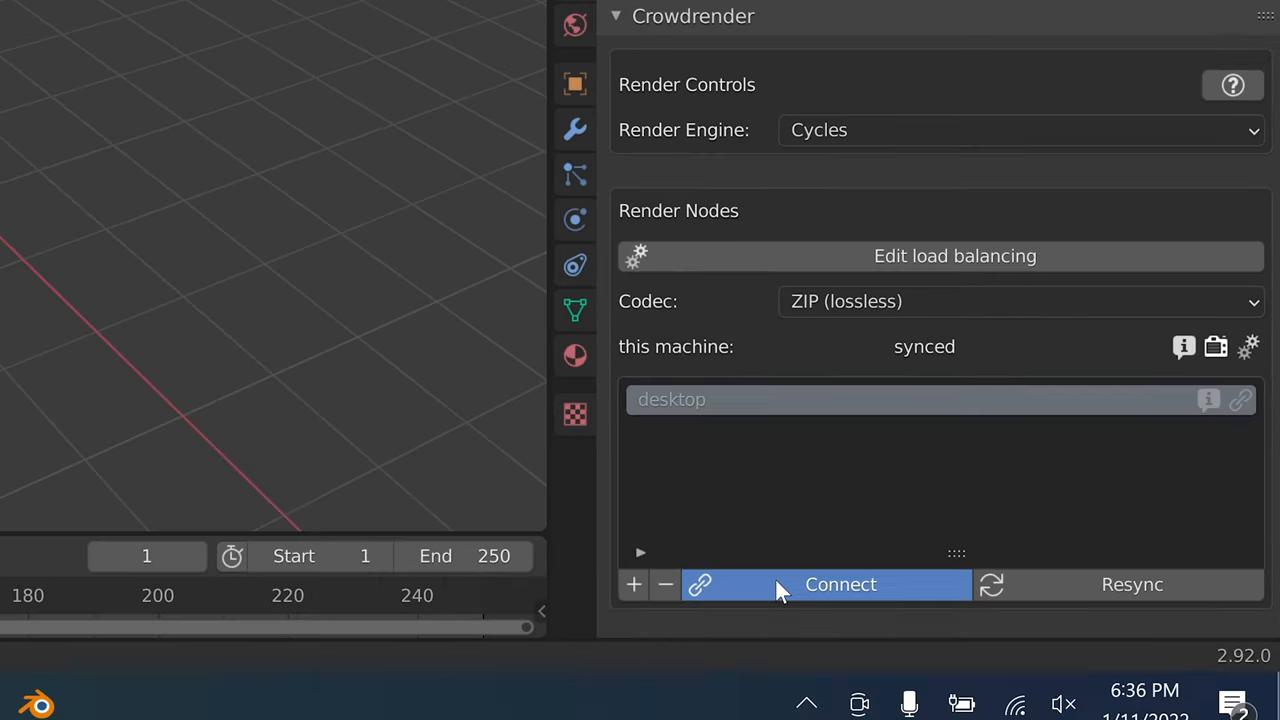
Step: Connect the desktop node at IP 10.0.0.1 so it reports synced
left_click(840, 584)
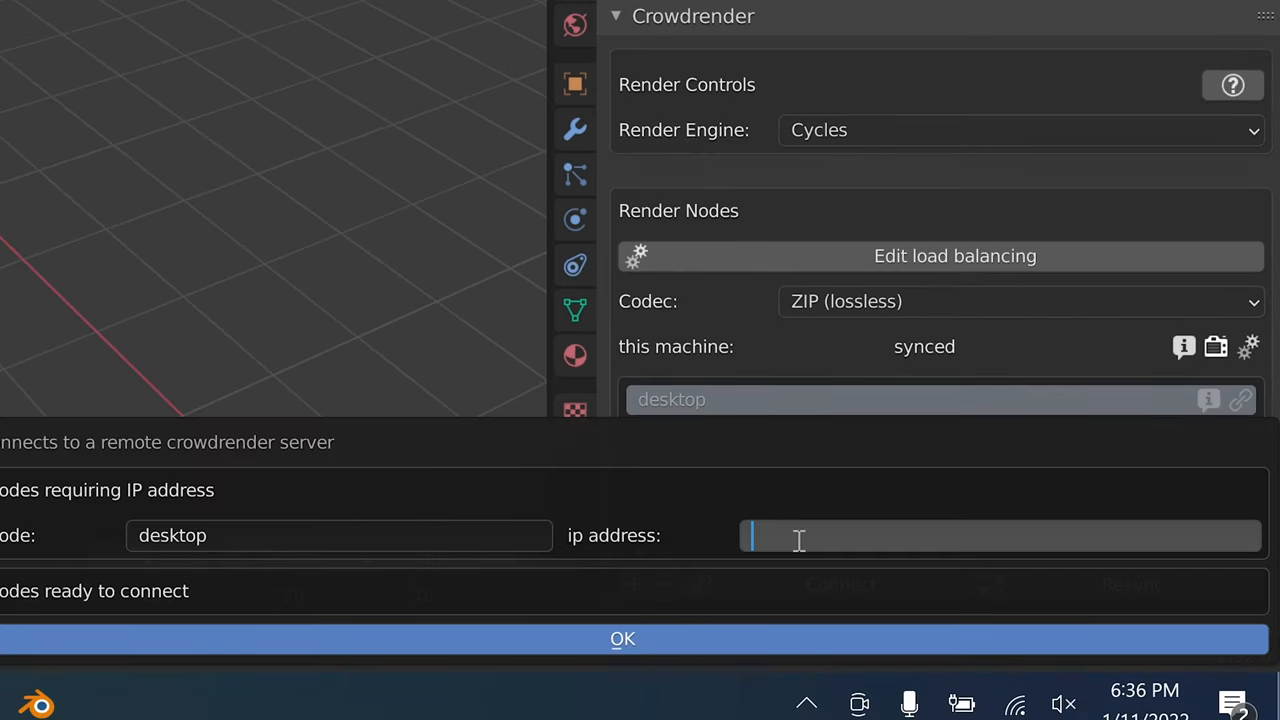
type("10.0.0.1")
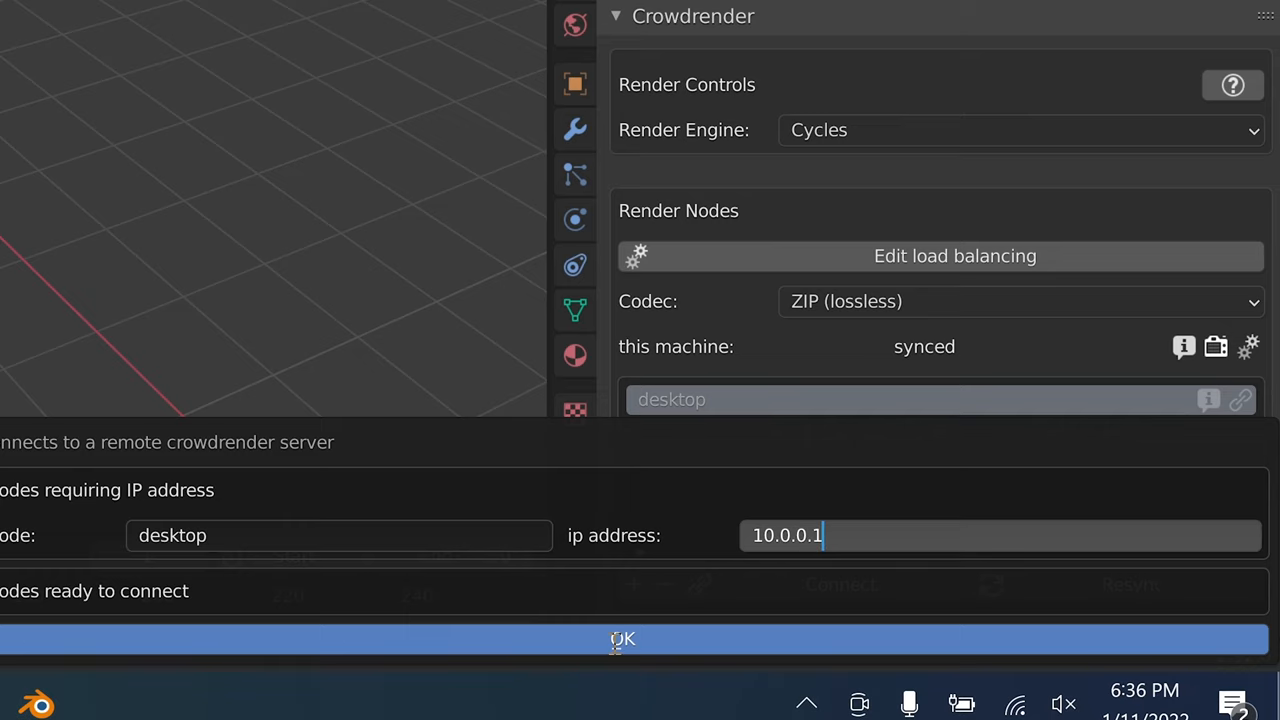
left_click(622, 639)
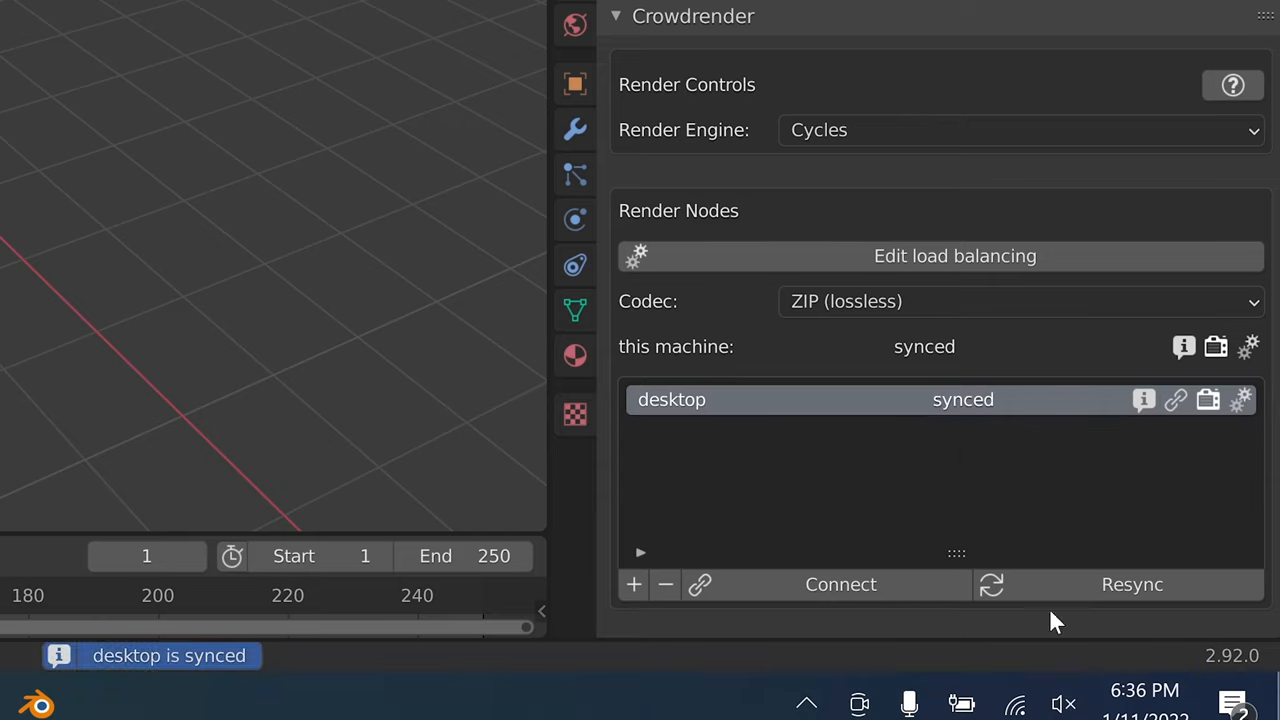
mouse_move(990, 486)
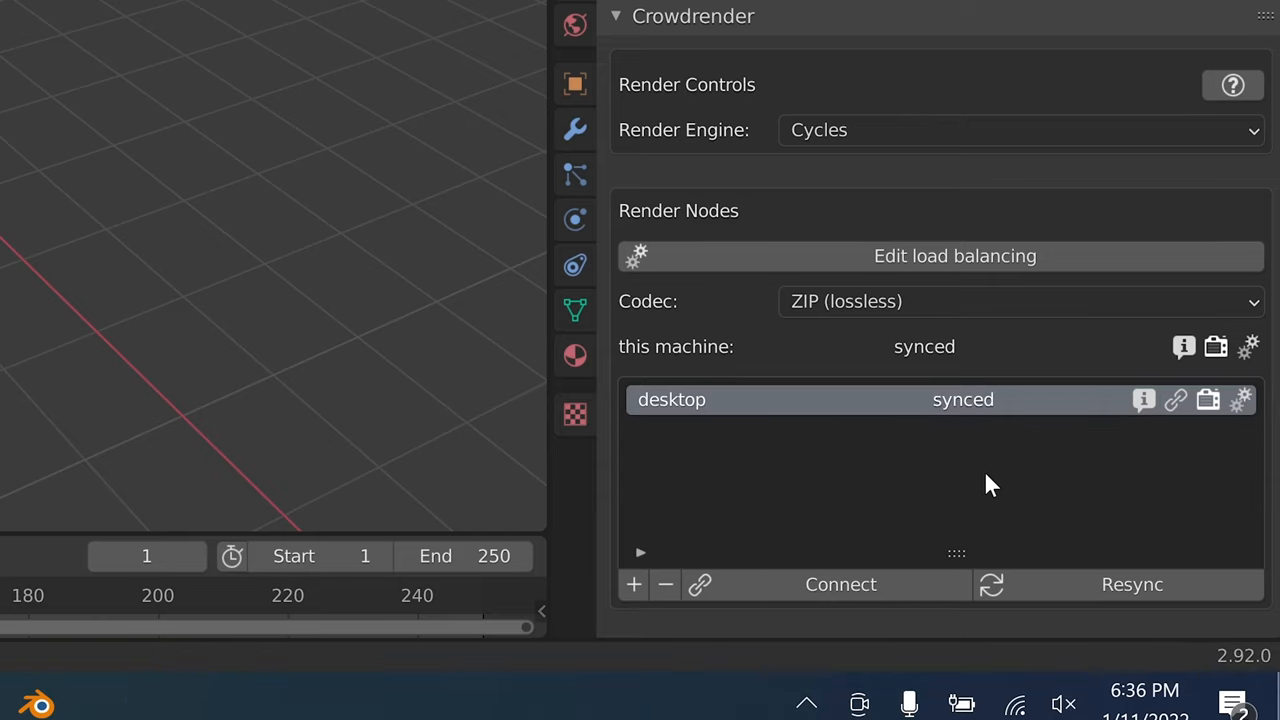
left_click(1241, 399)
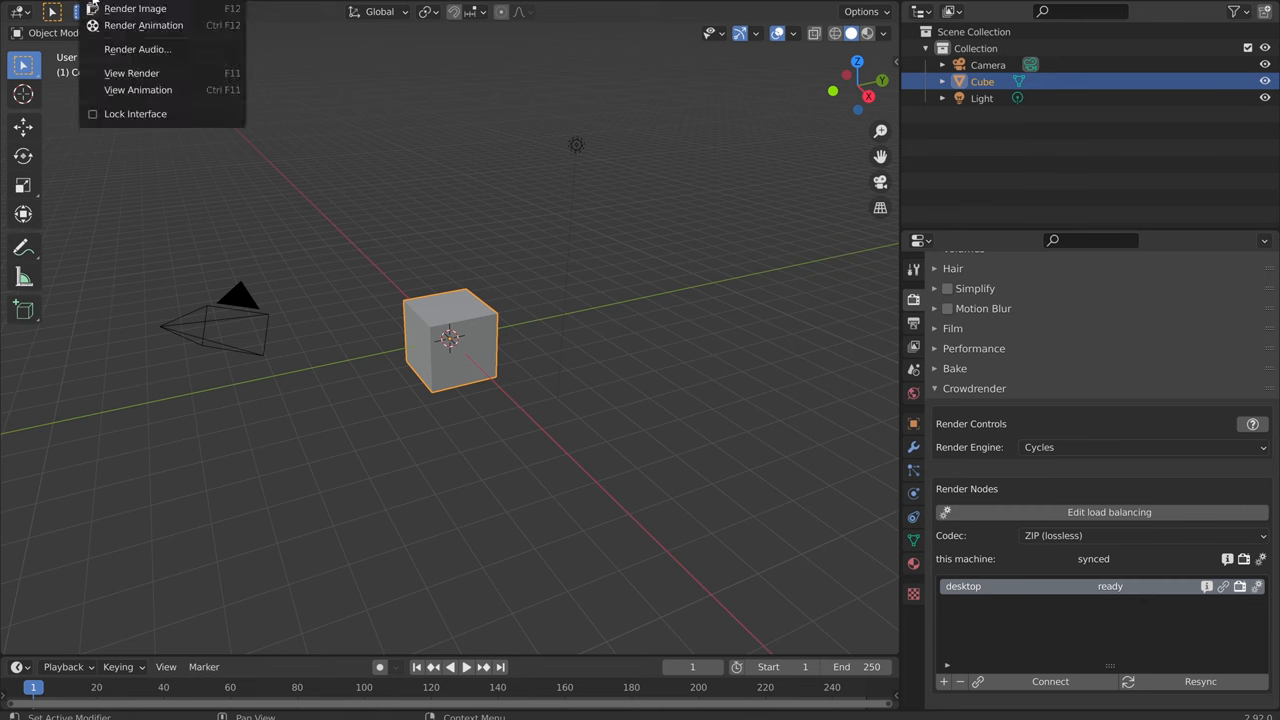
Step: Check the Render menu and wait for the desktop node to show ready
left_click(135, 8)
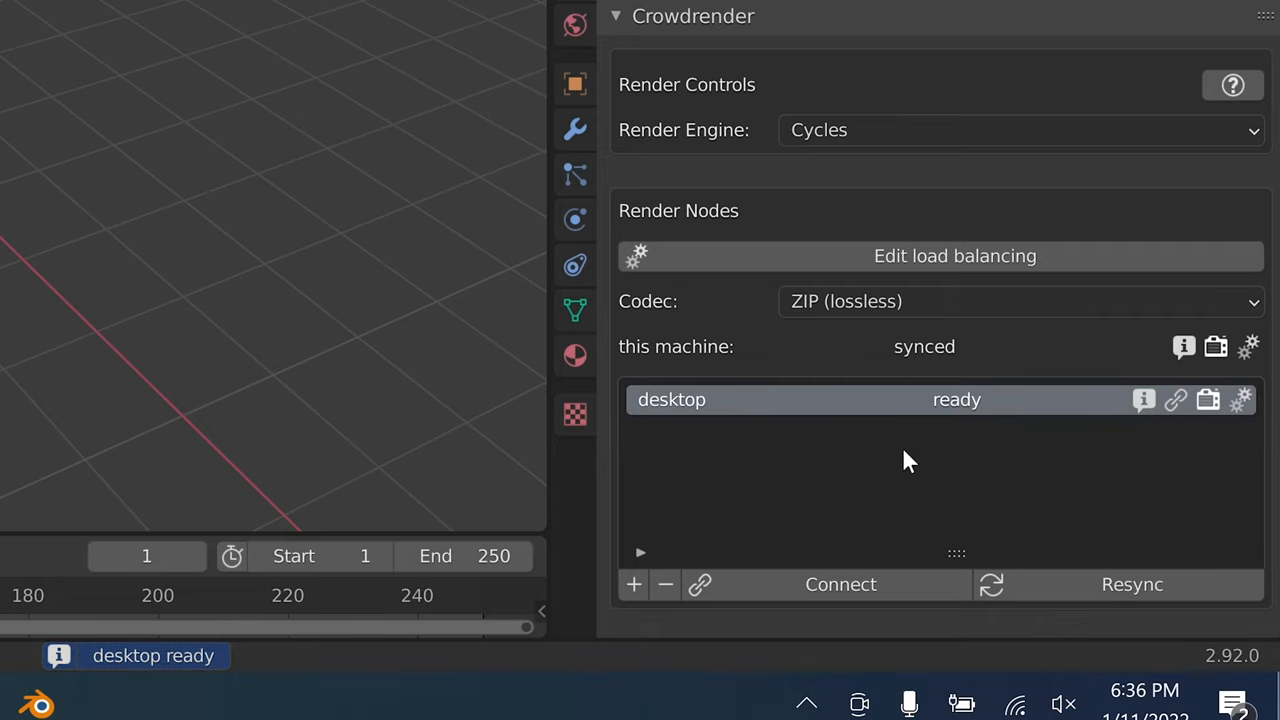
left_click(1131, 584)
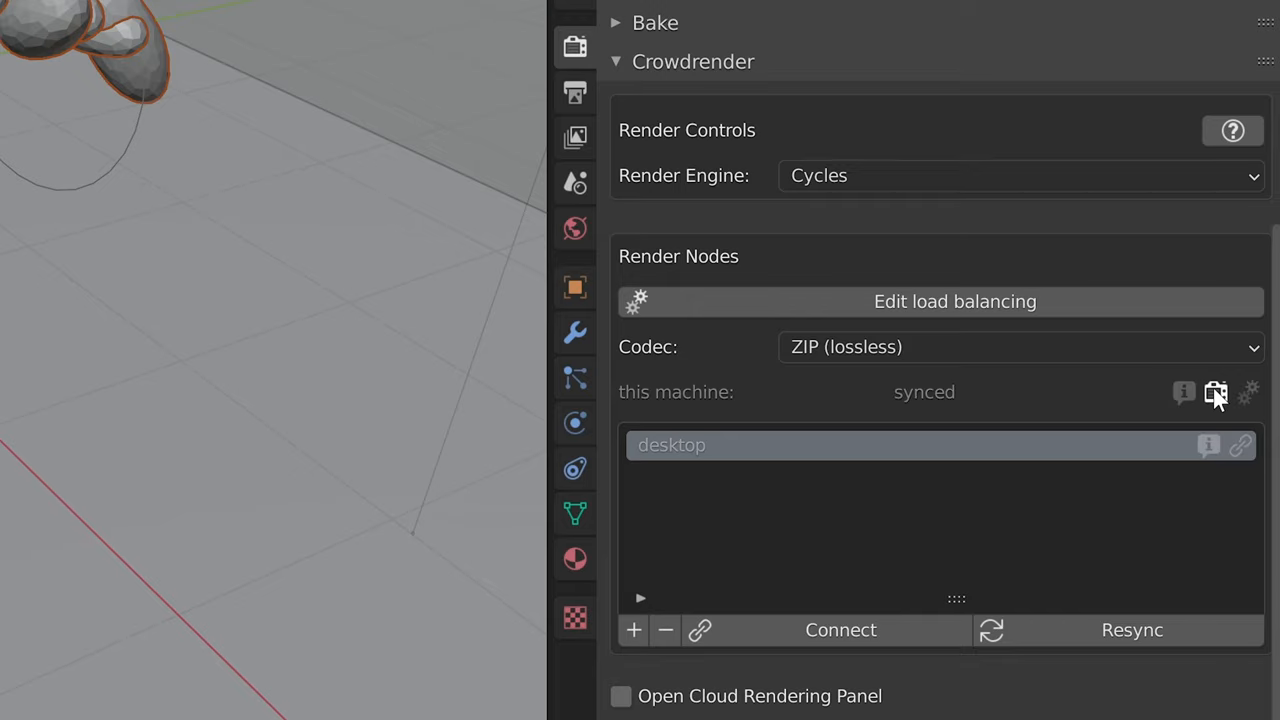
mouse_move(1222, 402)
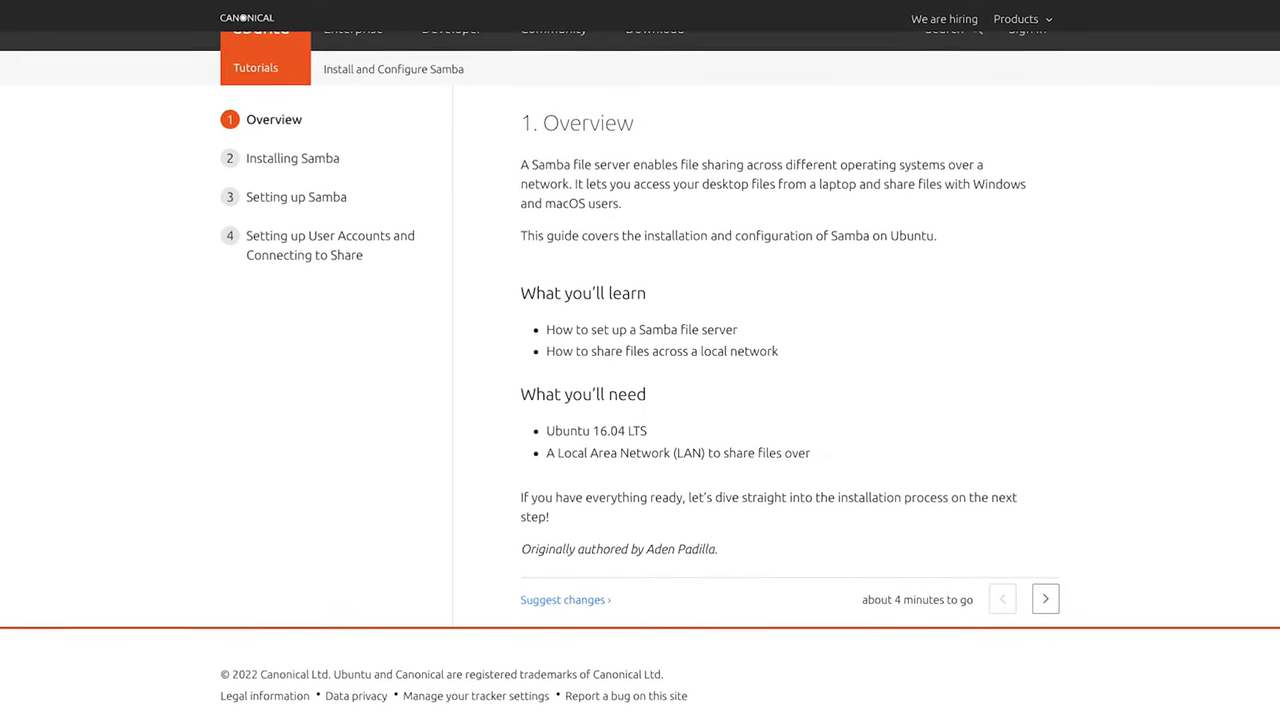
Step: Run sudo apt update, then start sudo apt install samba in the terminal
scroll("down", 3)
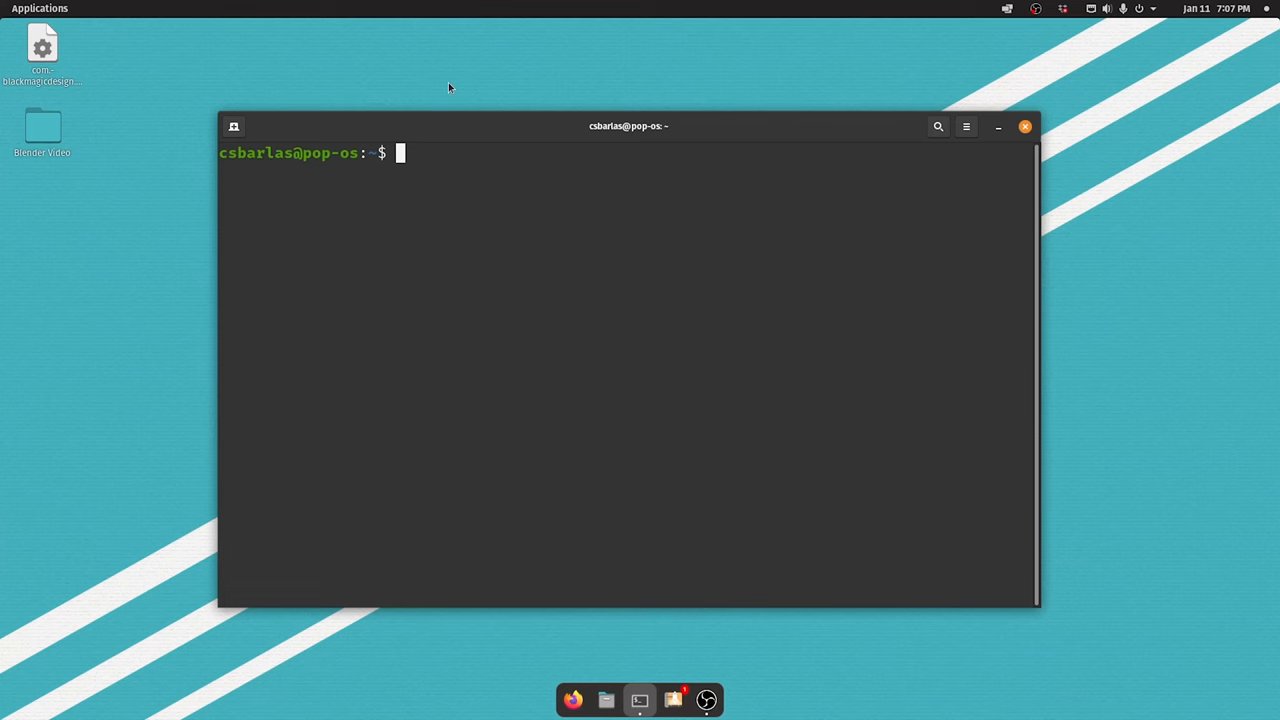
type("sudo")
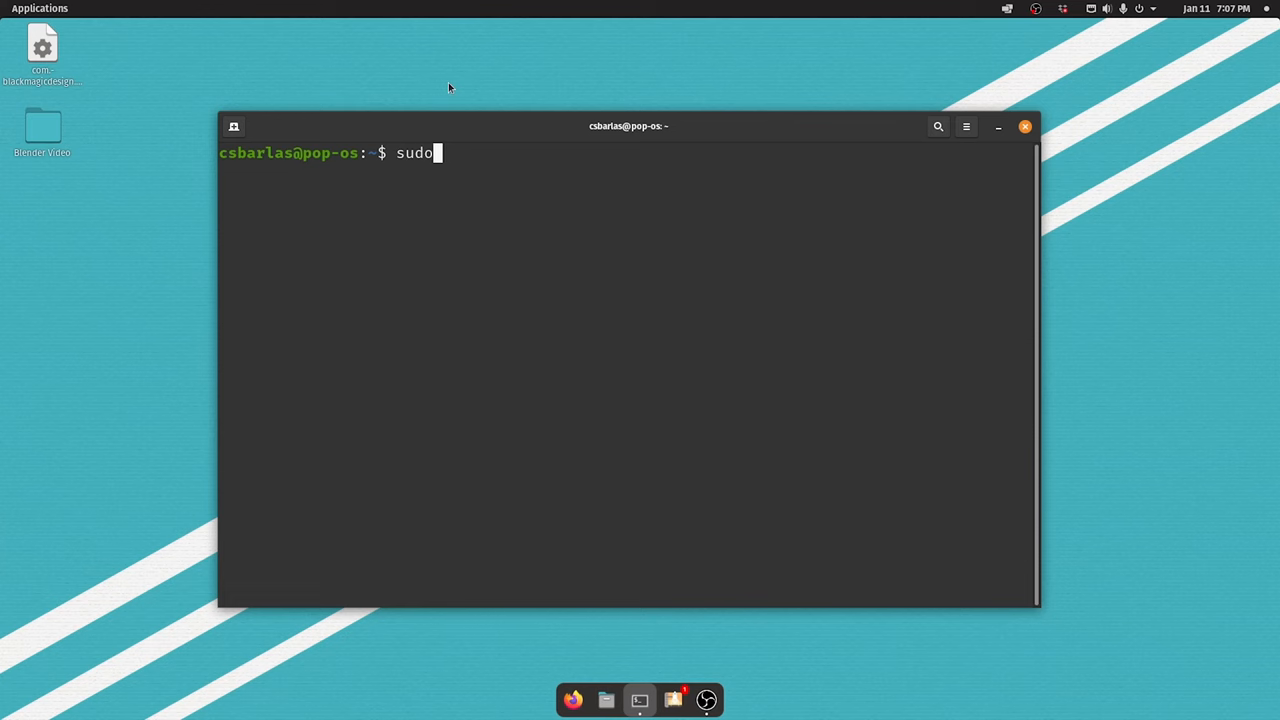
type("apt update")
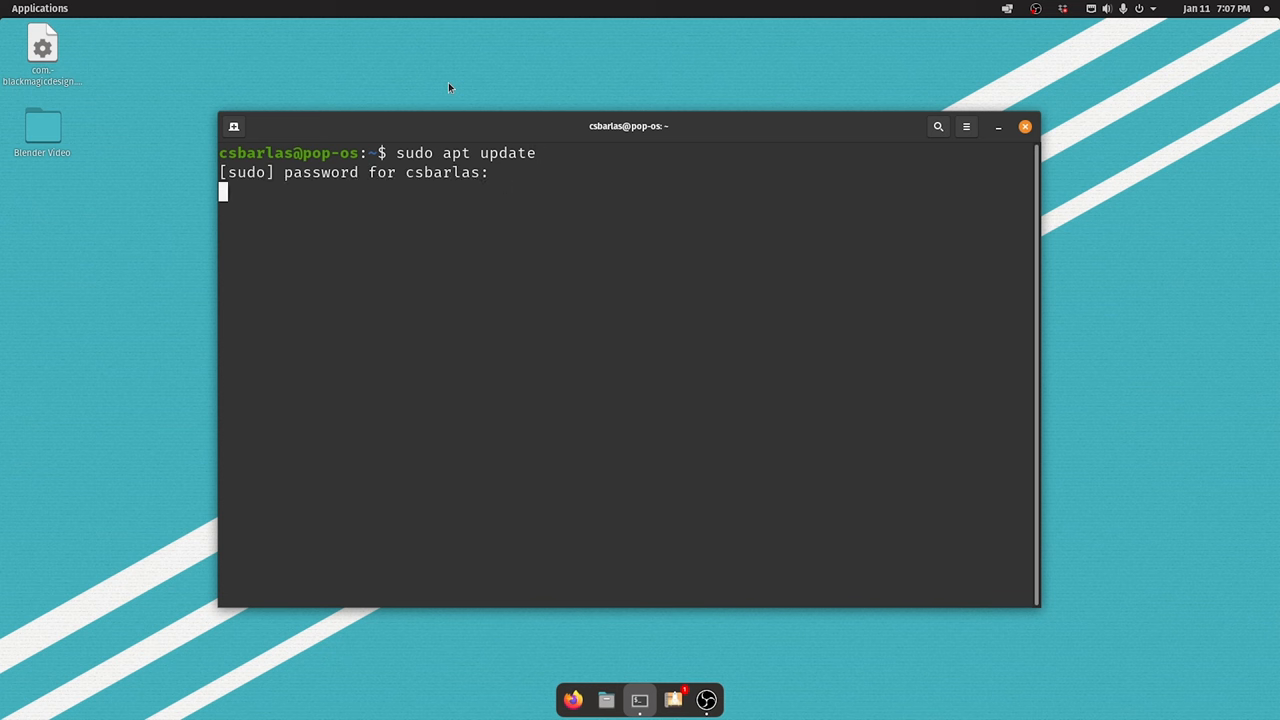
type("sudo")
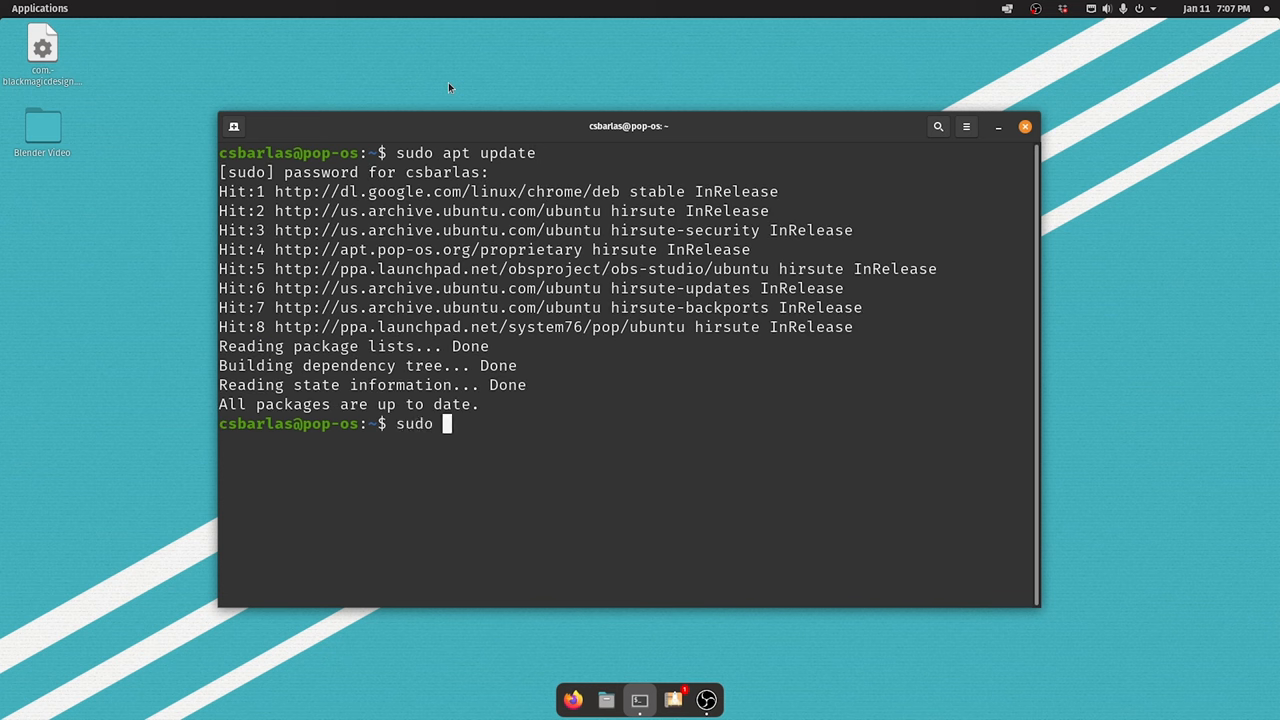
type("apt install sam")
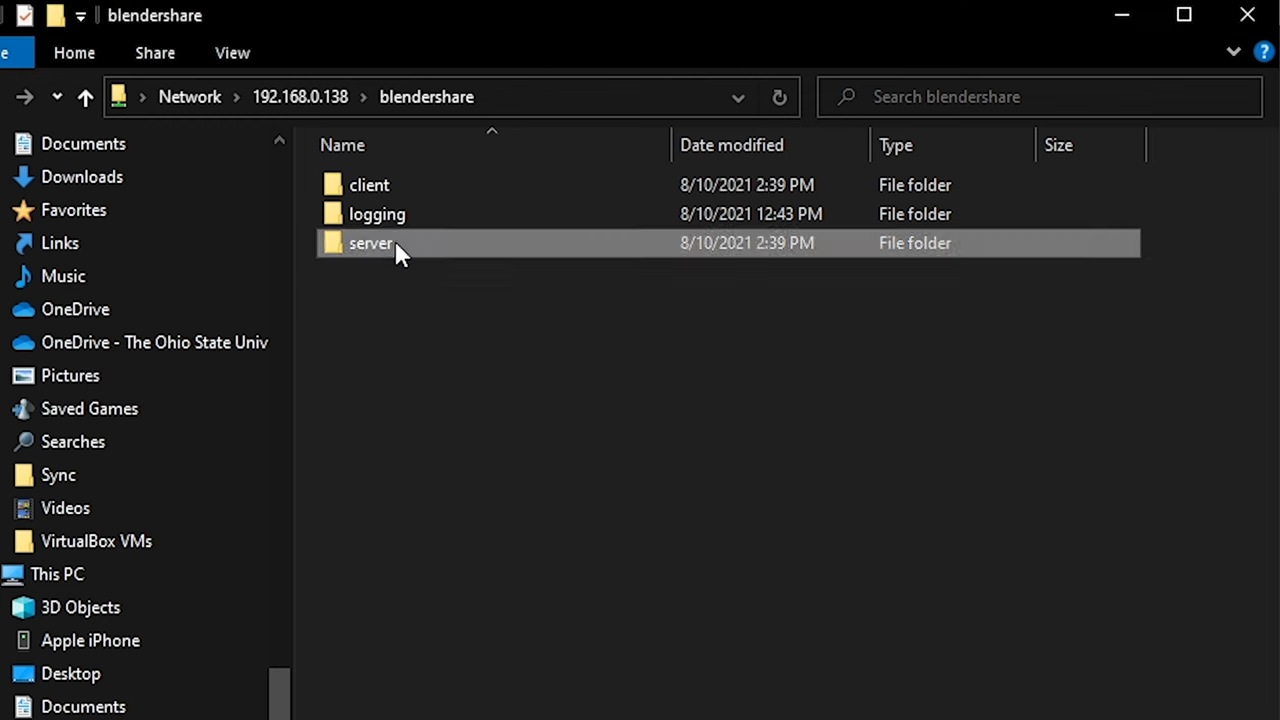
Step: Open the server folder in blendershare and its most recent session folder
double_click(370, 243)
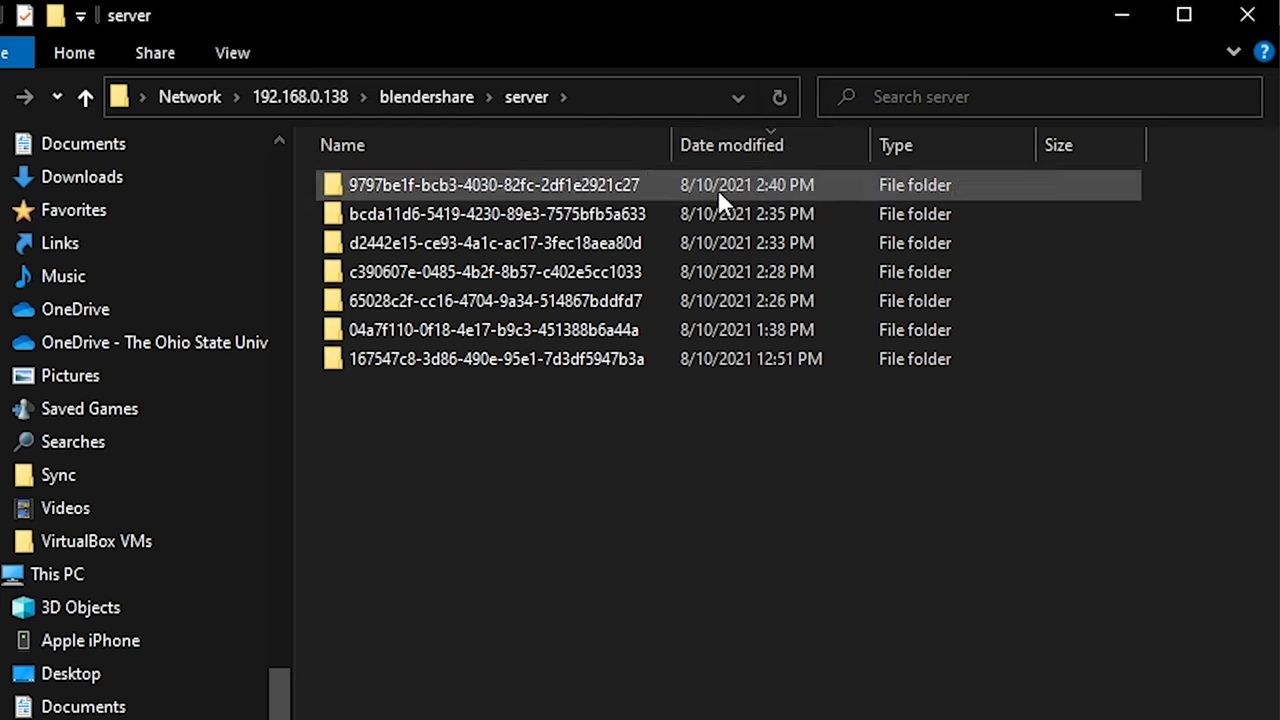
double_click(491, 185)
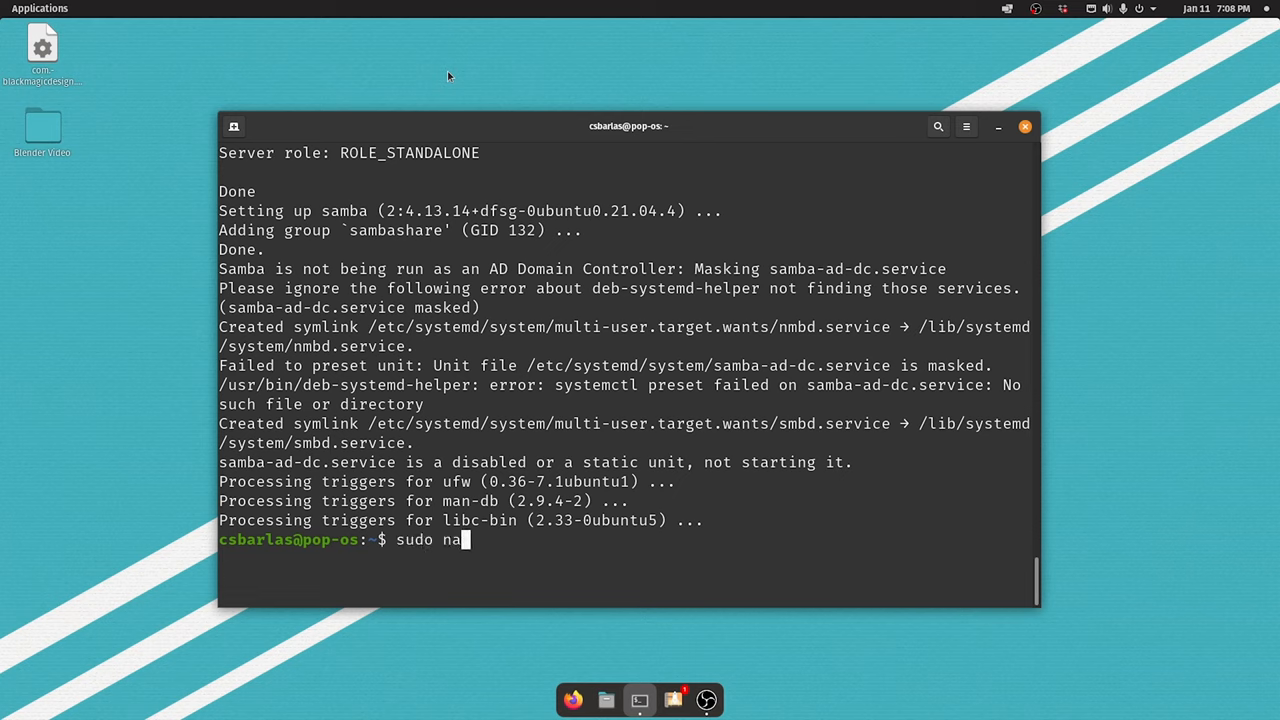
Step: Append a [blendershare] section with comment, path /home/csbarlas/cr, read only = no, browsable = yes, and save
type("no")
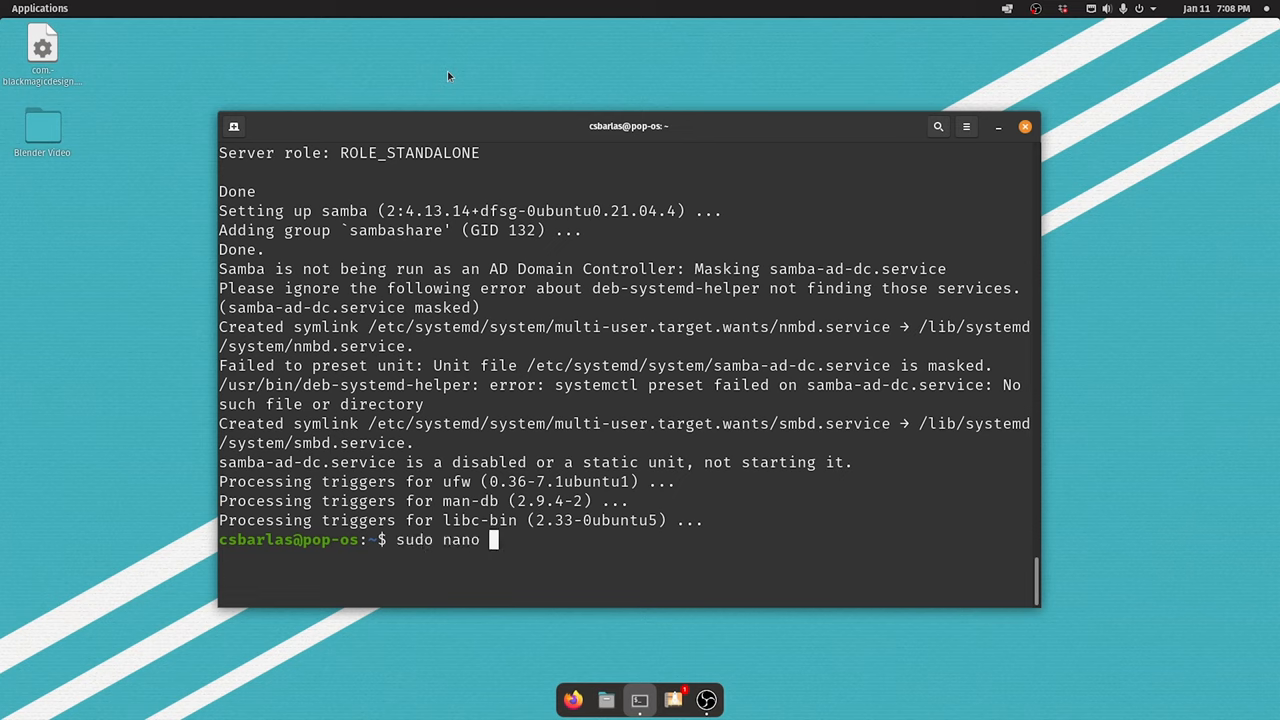
type("/etc/")
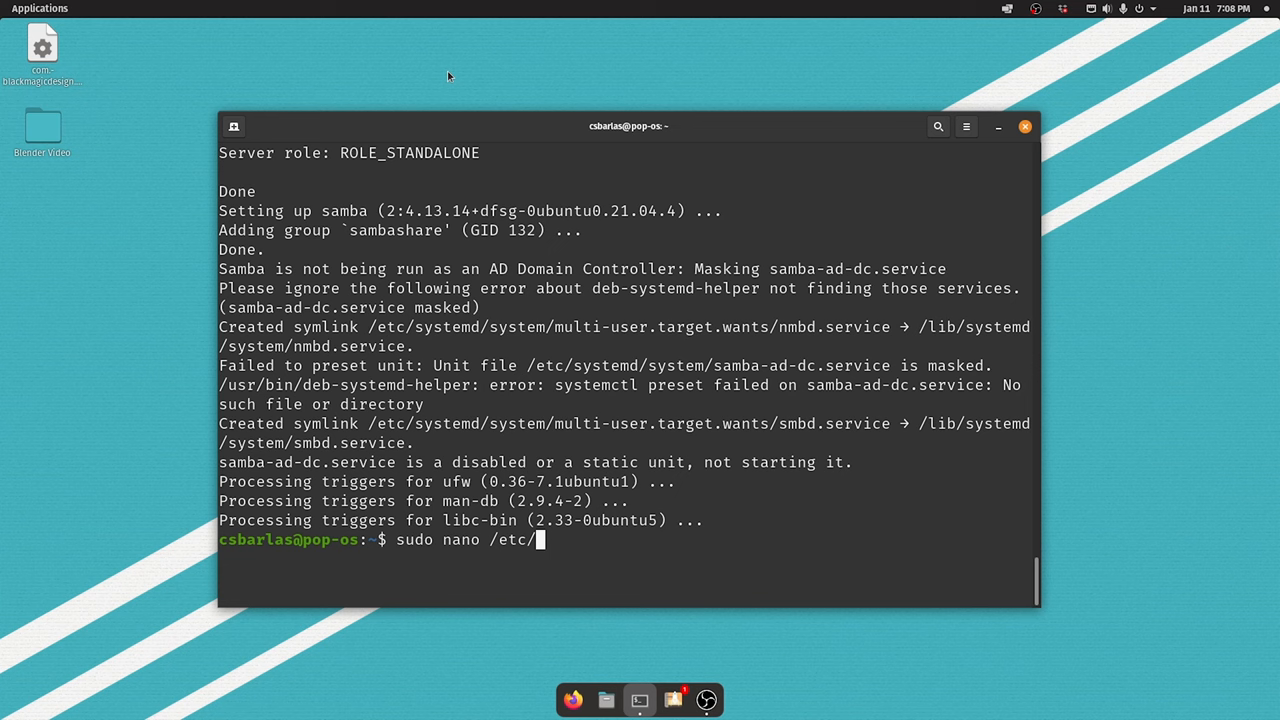
type("samba/smb")
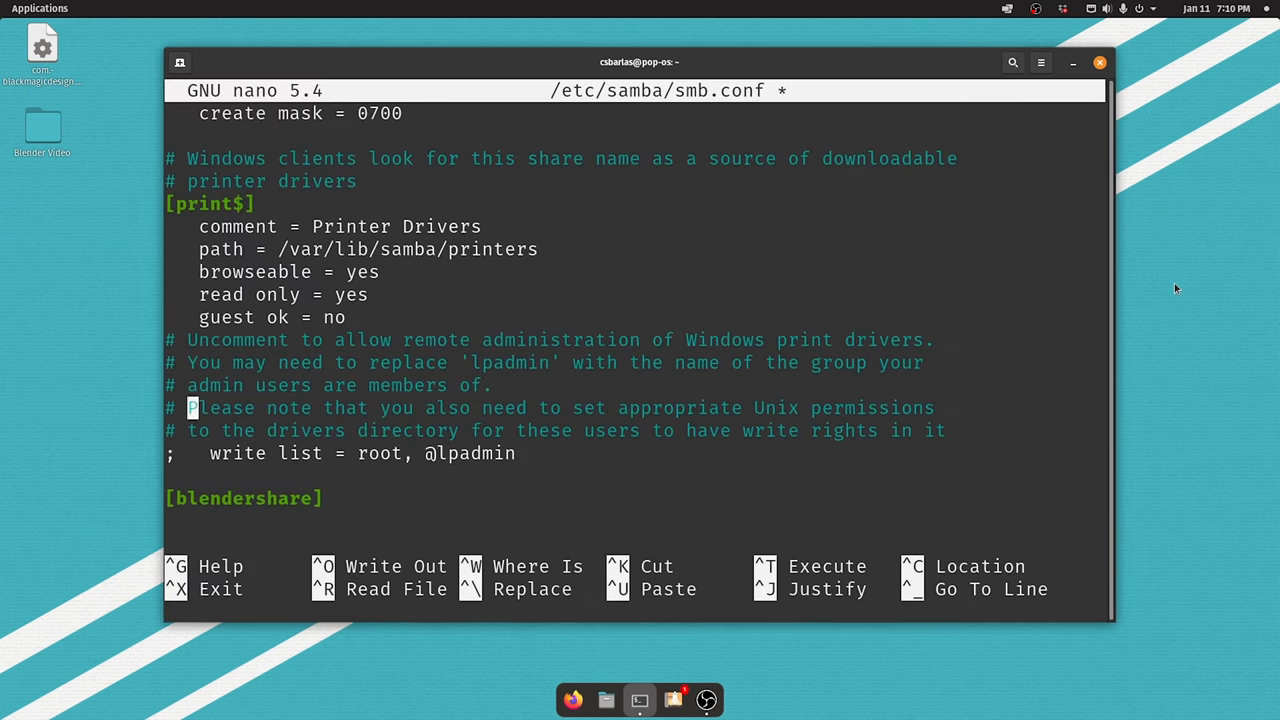
type("comment = Samba Share")
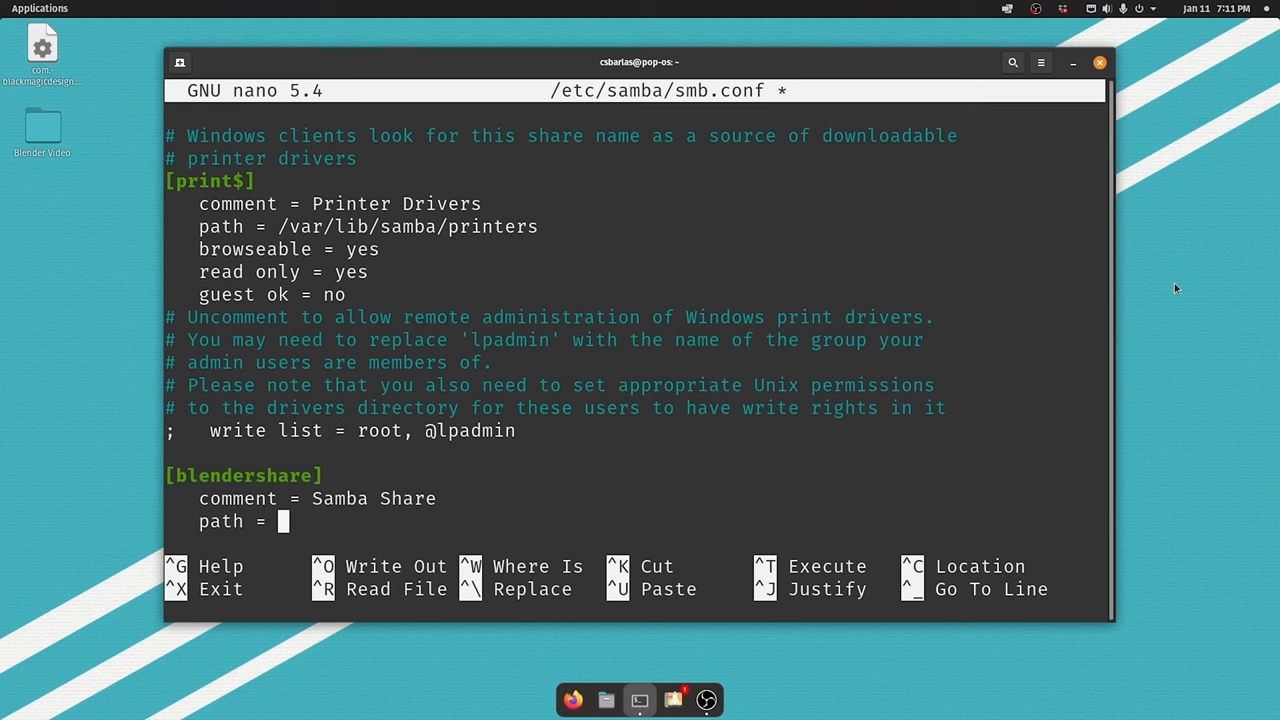
type("/home/csbarlas/cr")
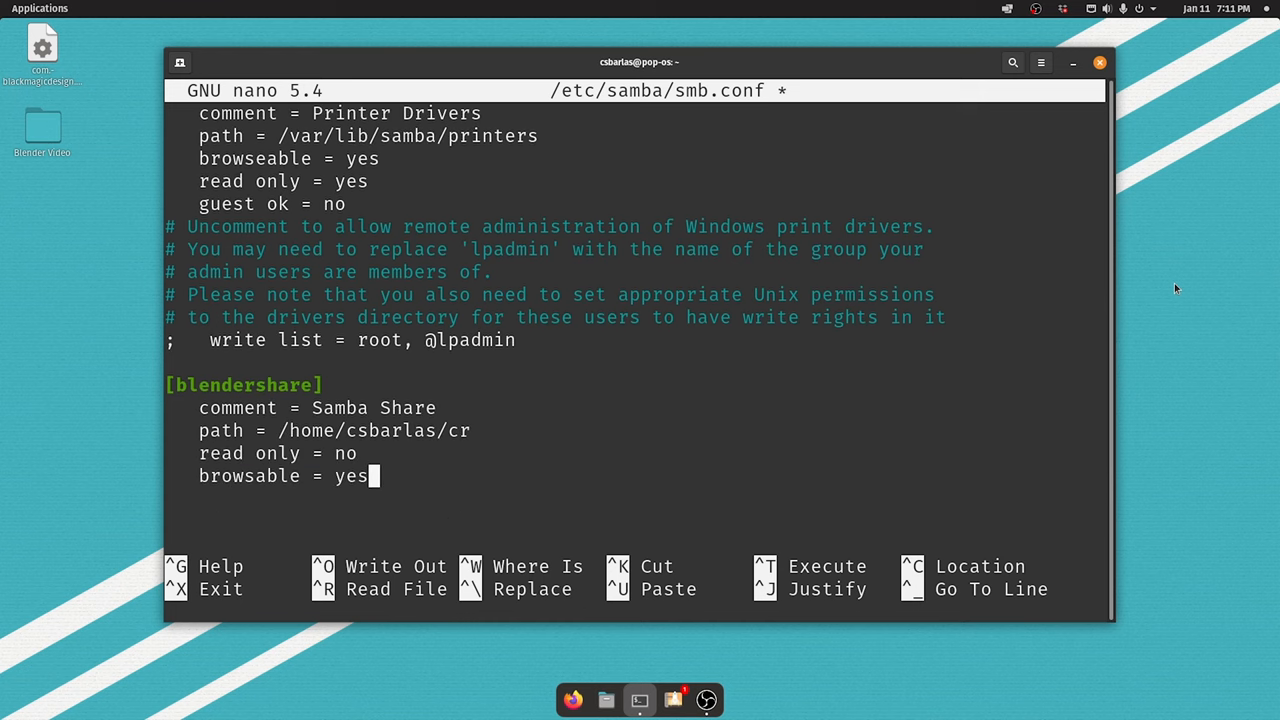
key("ctrl+o")
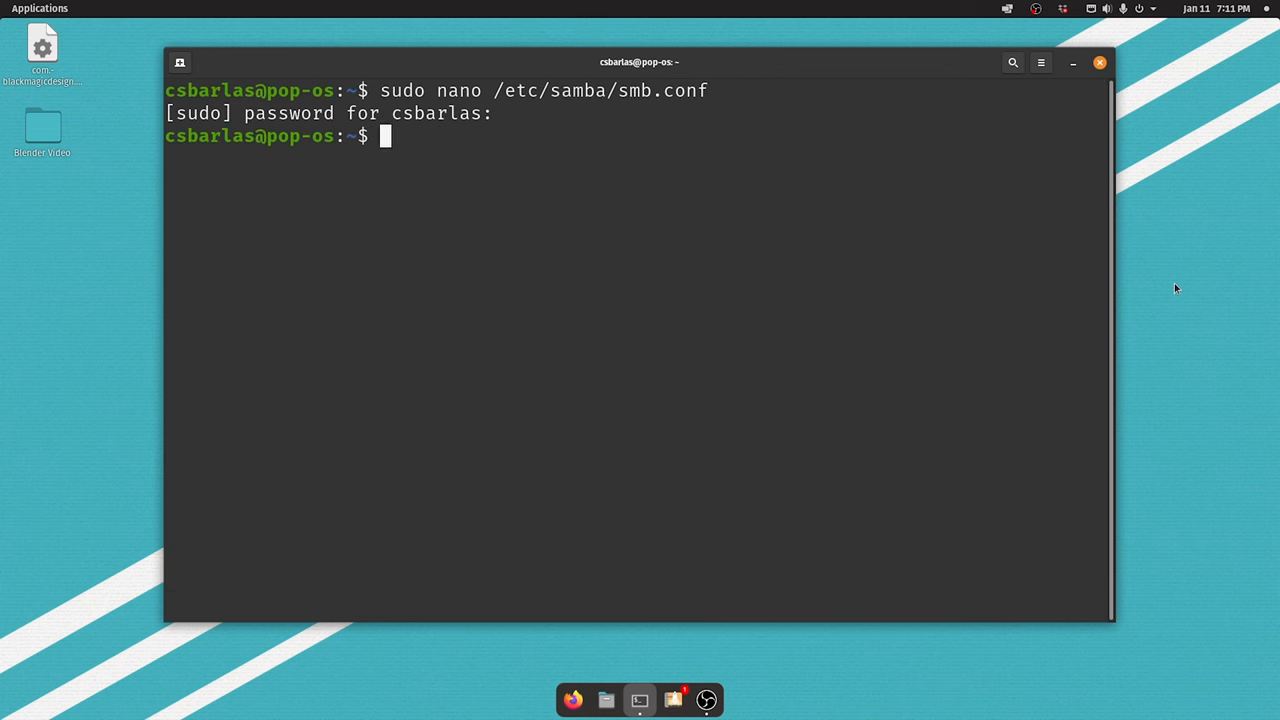
Step: Restart the smbd service, then add the user with sudo smbpasswd -a and set the SMB password
type("sudo service smbd")
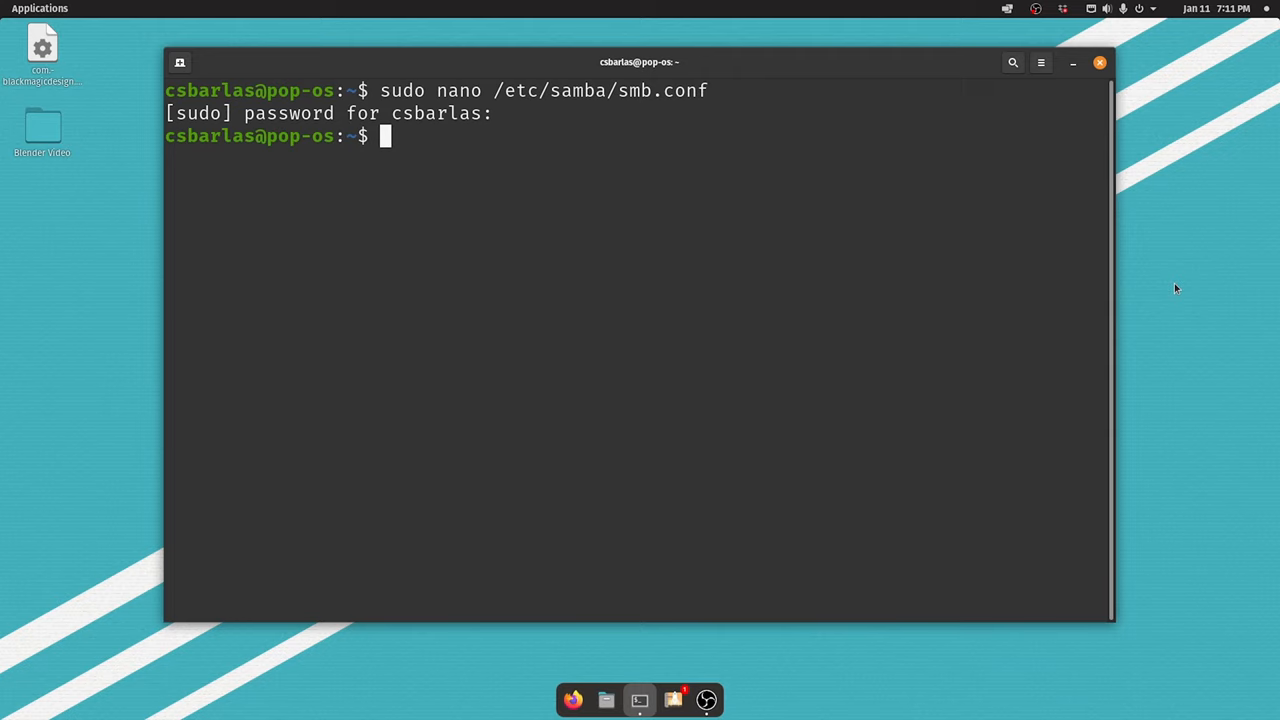
type("sudo smb")
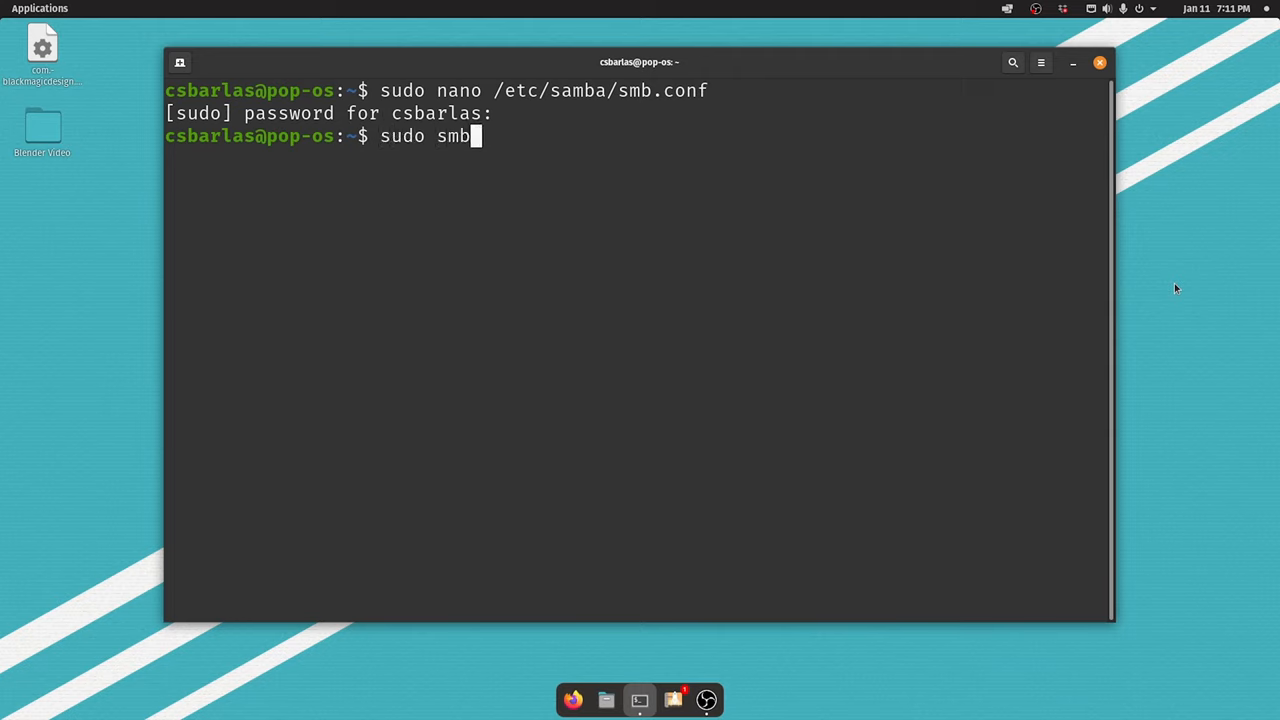
type("passwd -a csbarlas")
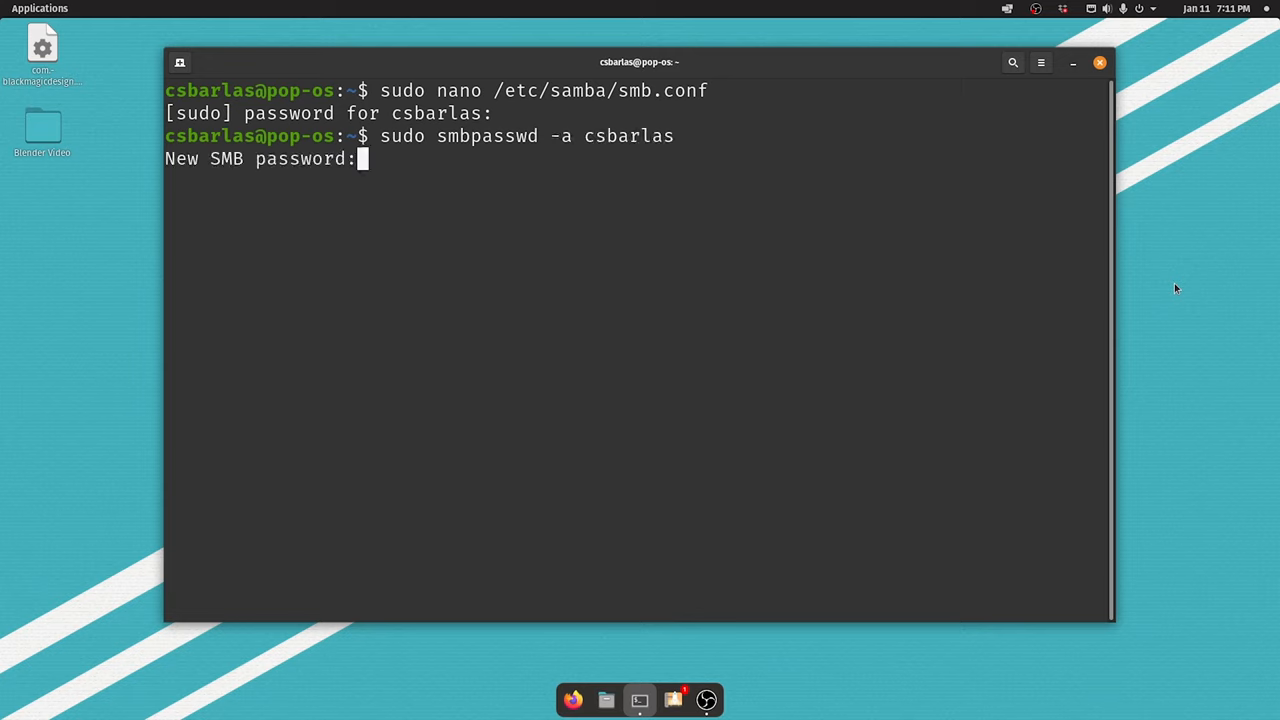
key("Enter")
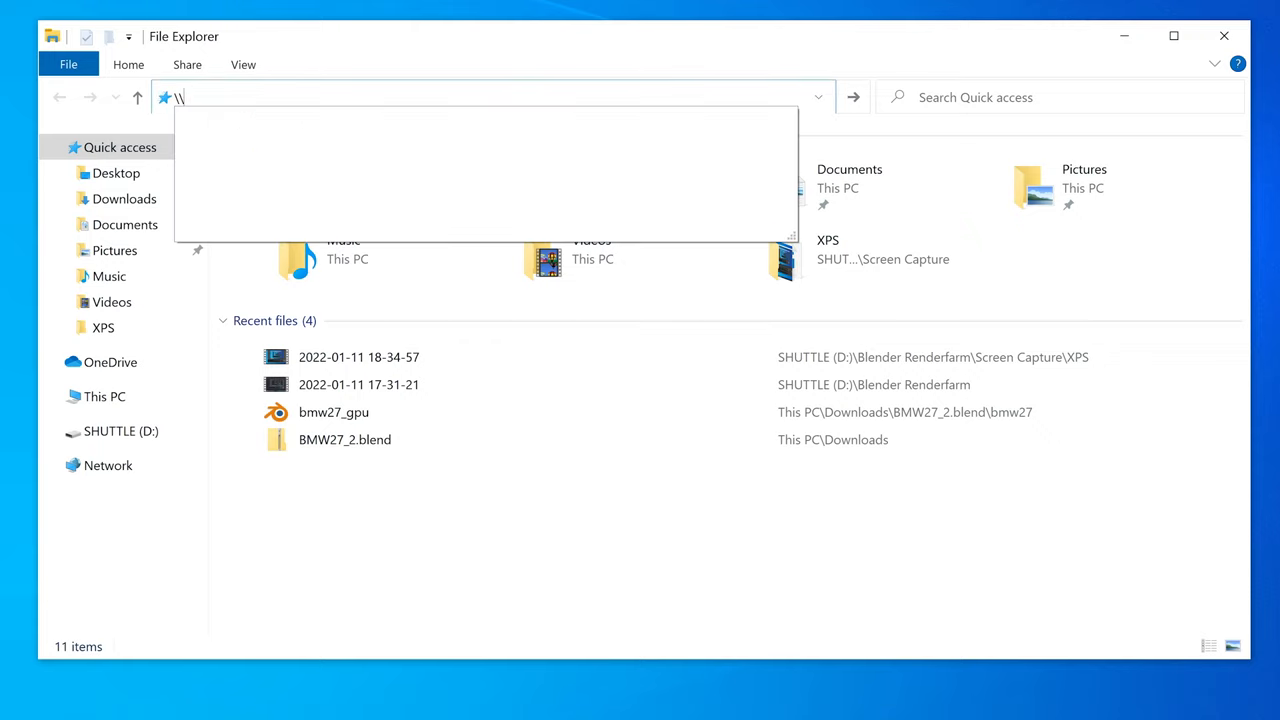
type("10.0.")
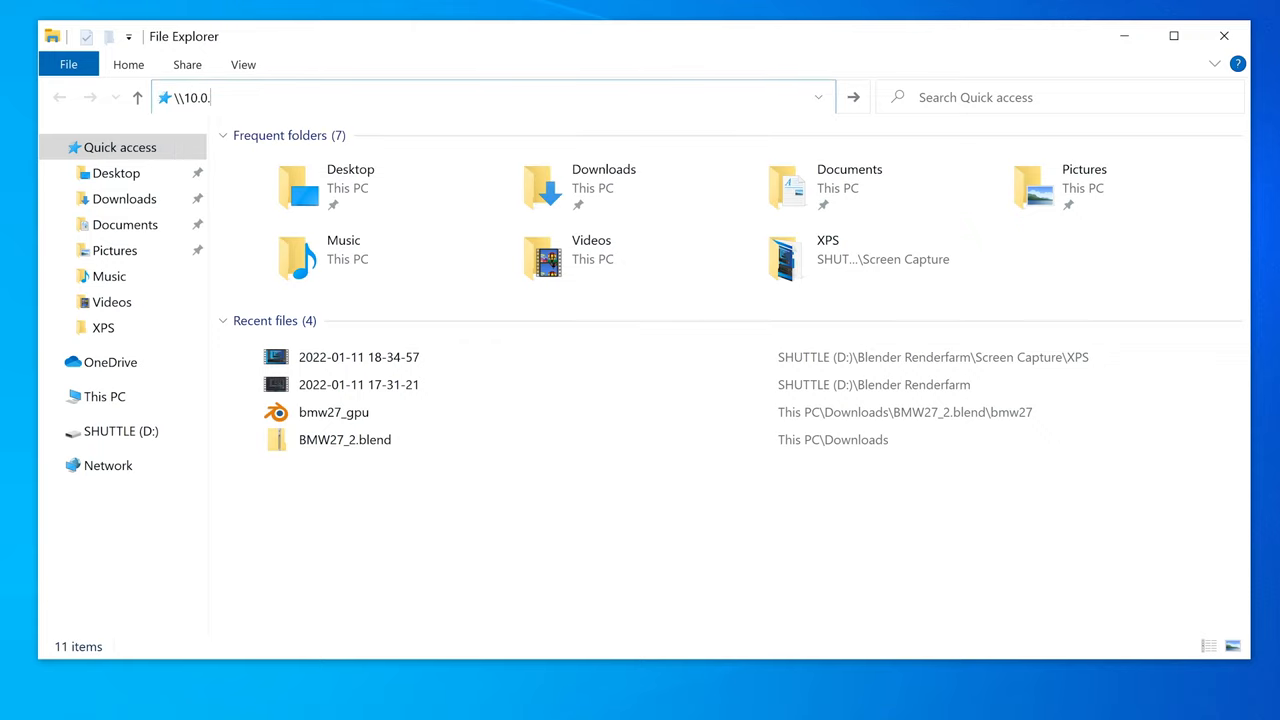
key("enter")
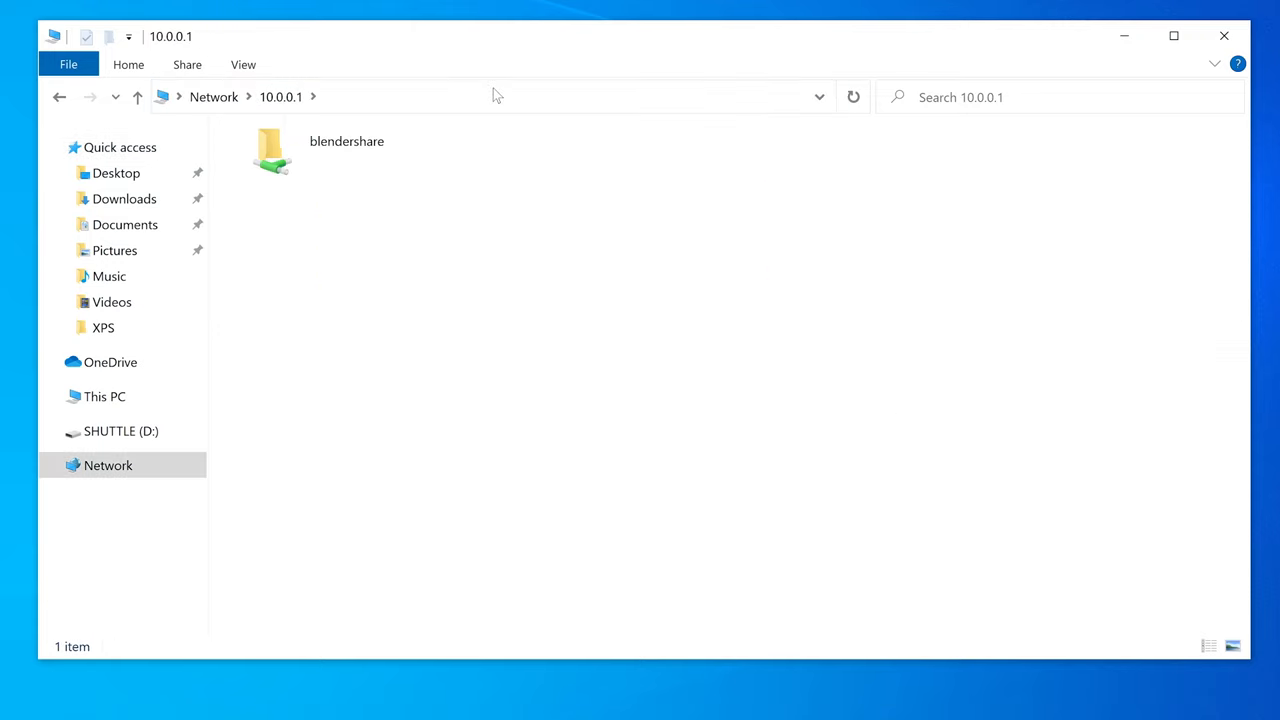
double_click(272, 152)
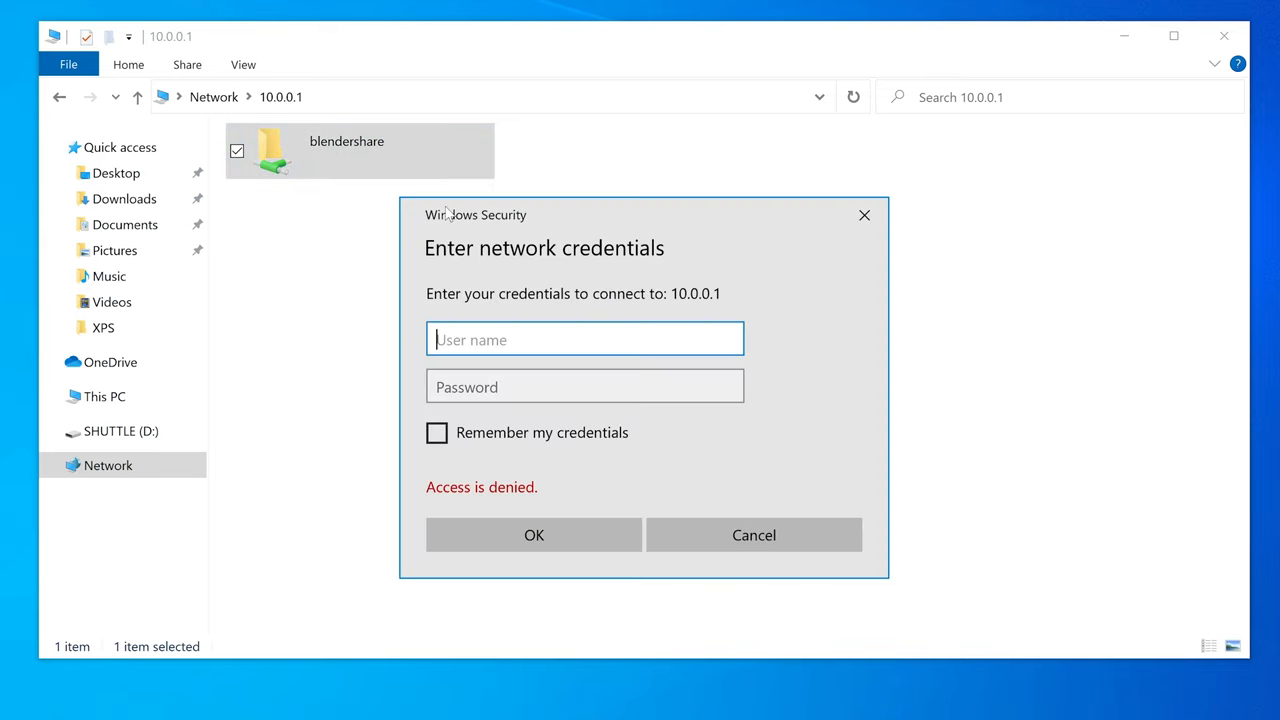
type("csbarlas")
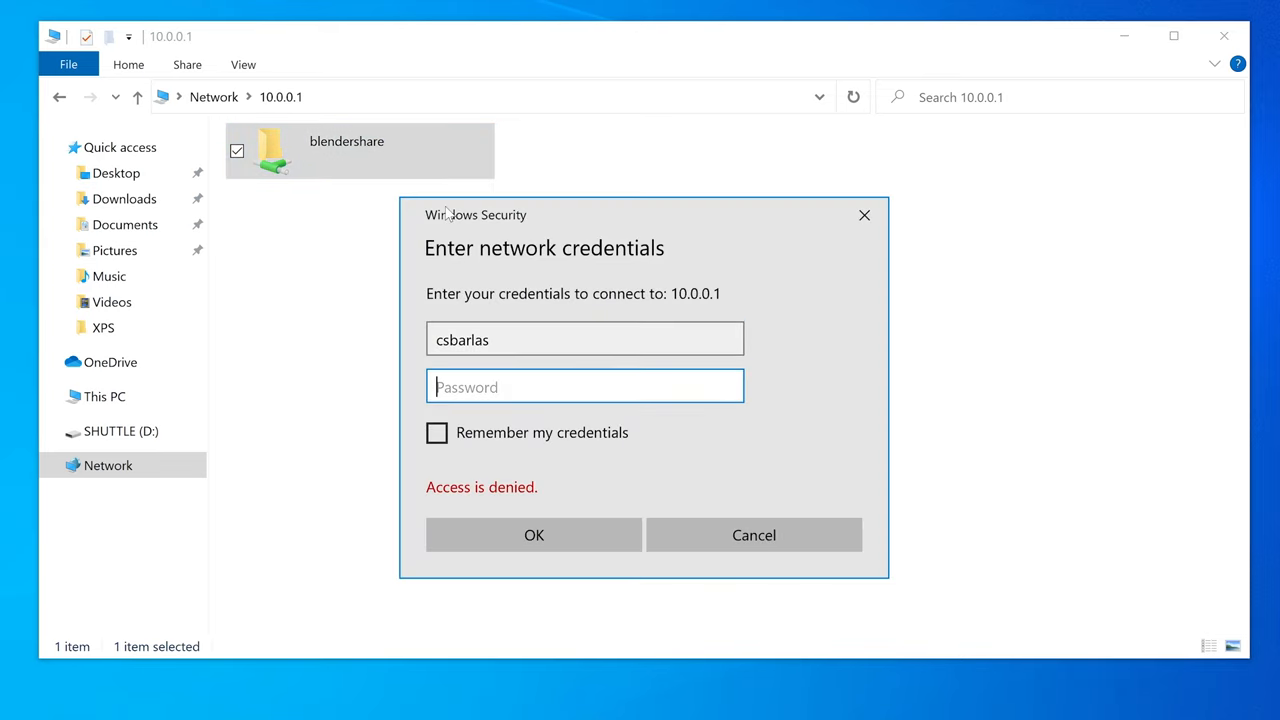
left_click(533, 534)
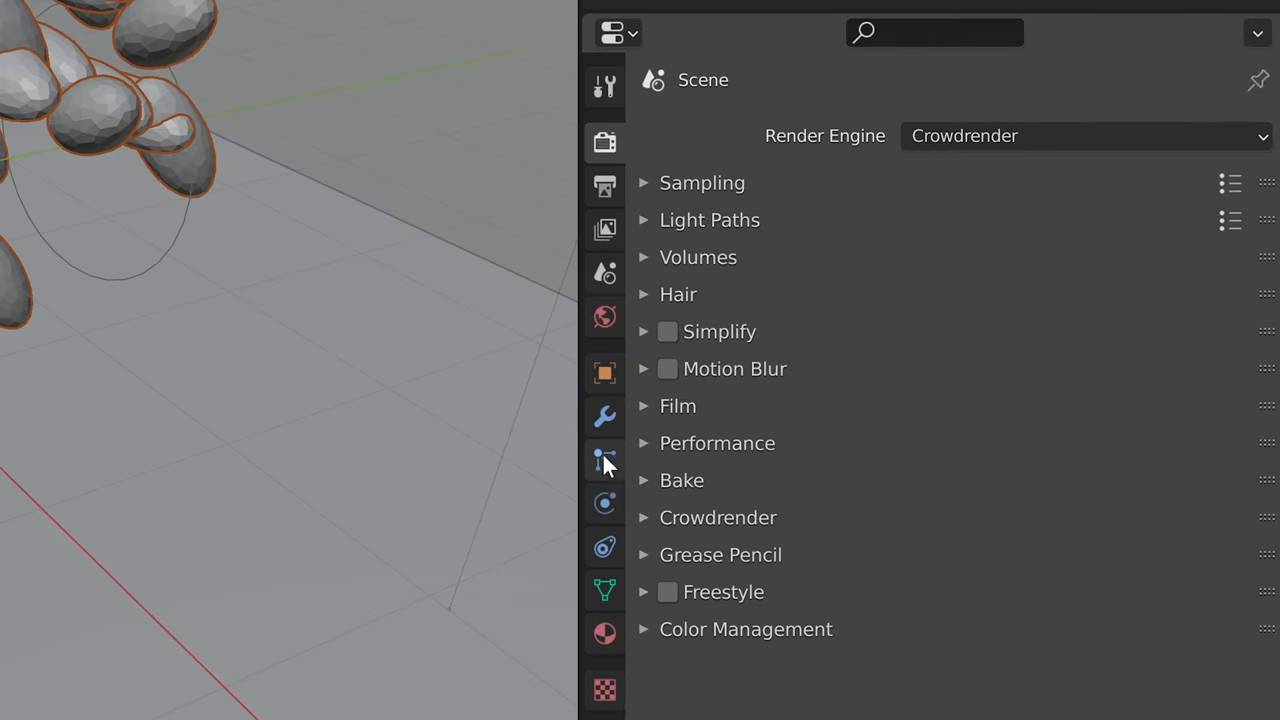
Step: Enable Disk Cache in the particle system's Cache panel
left_click(604, 461)
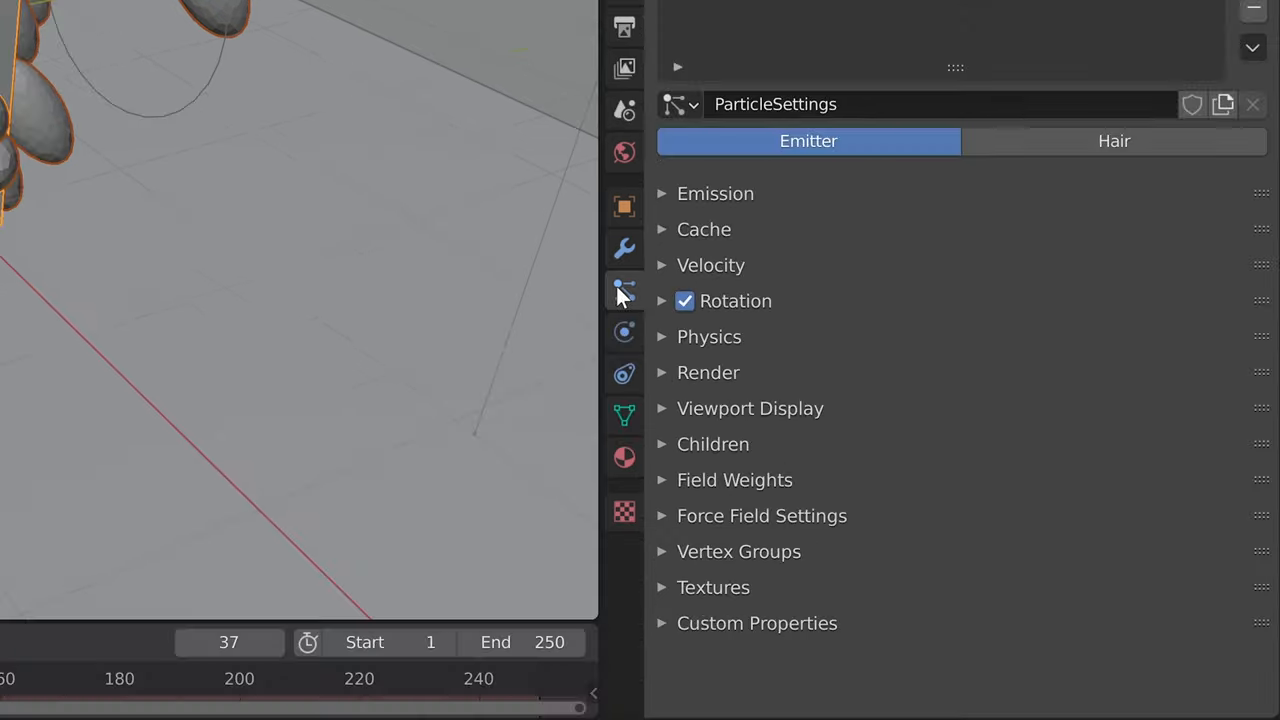
mouse_move(725, 253)
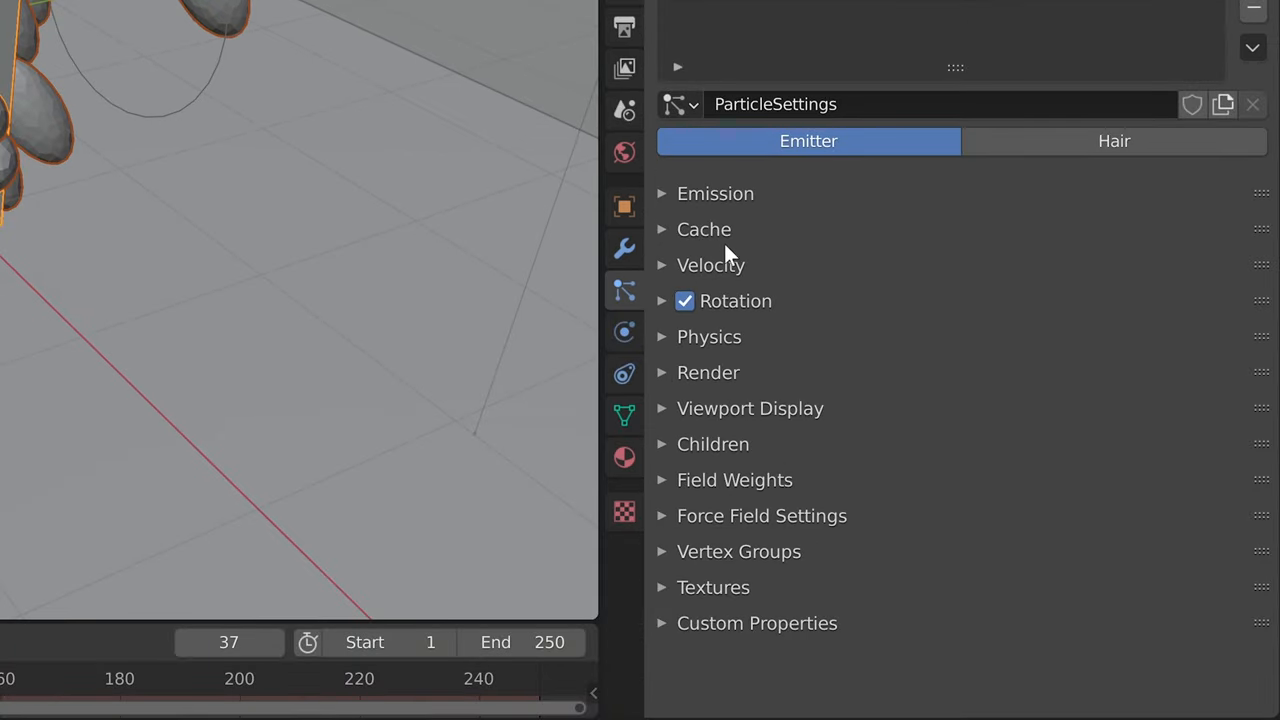
left_click(704, 229)
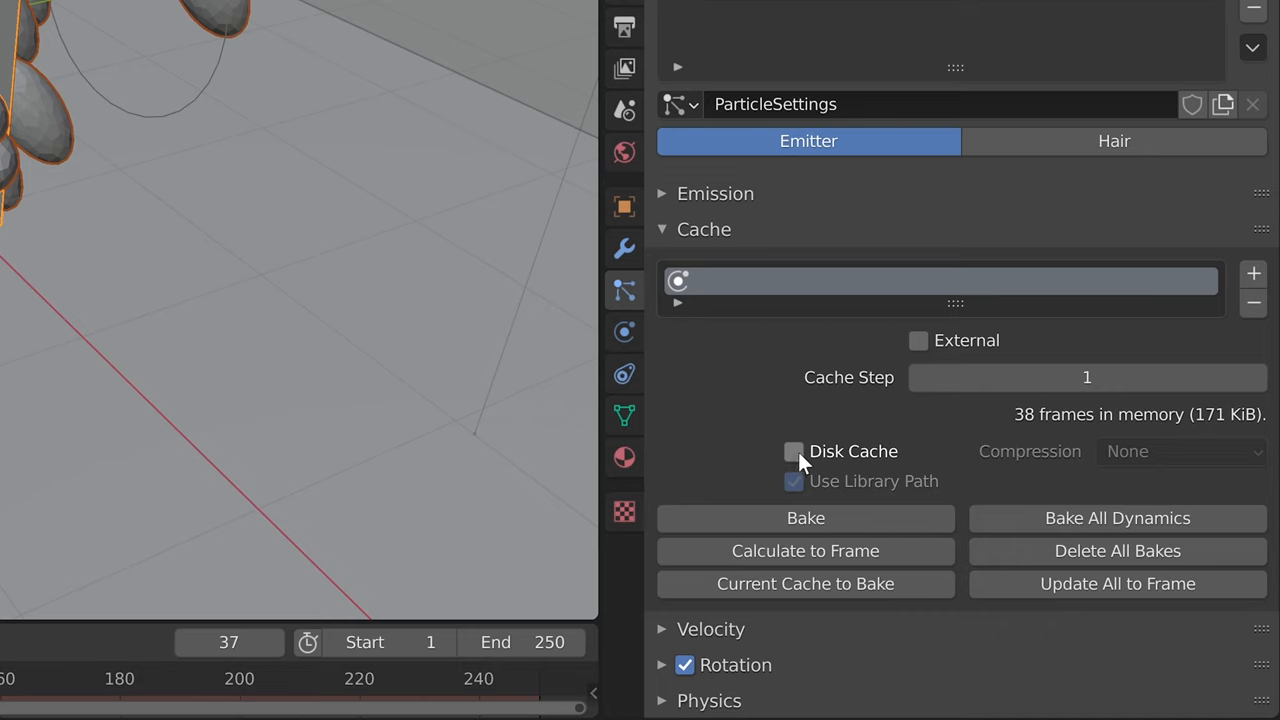
left_click(793, 451)
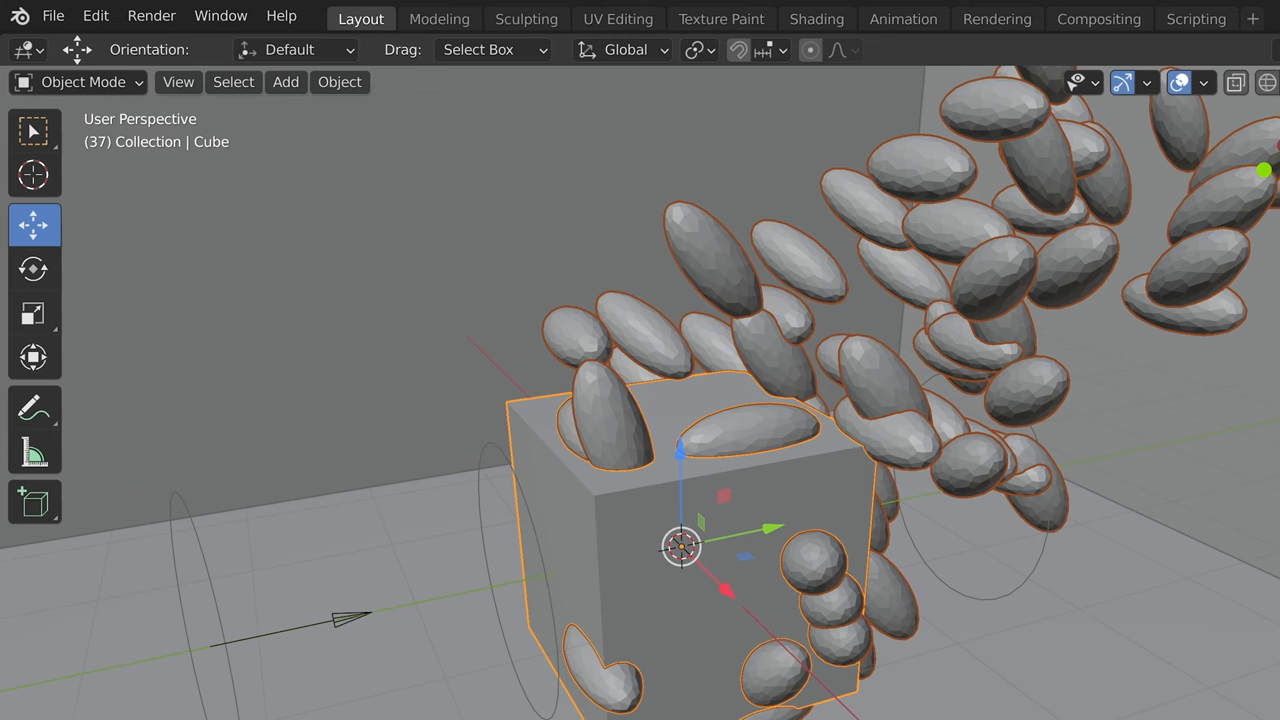
Step: Make all external paths relative, bake the particle cache, and view the blendcache_particle folder on the Desktop
left_click(53, 15)
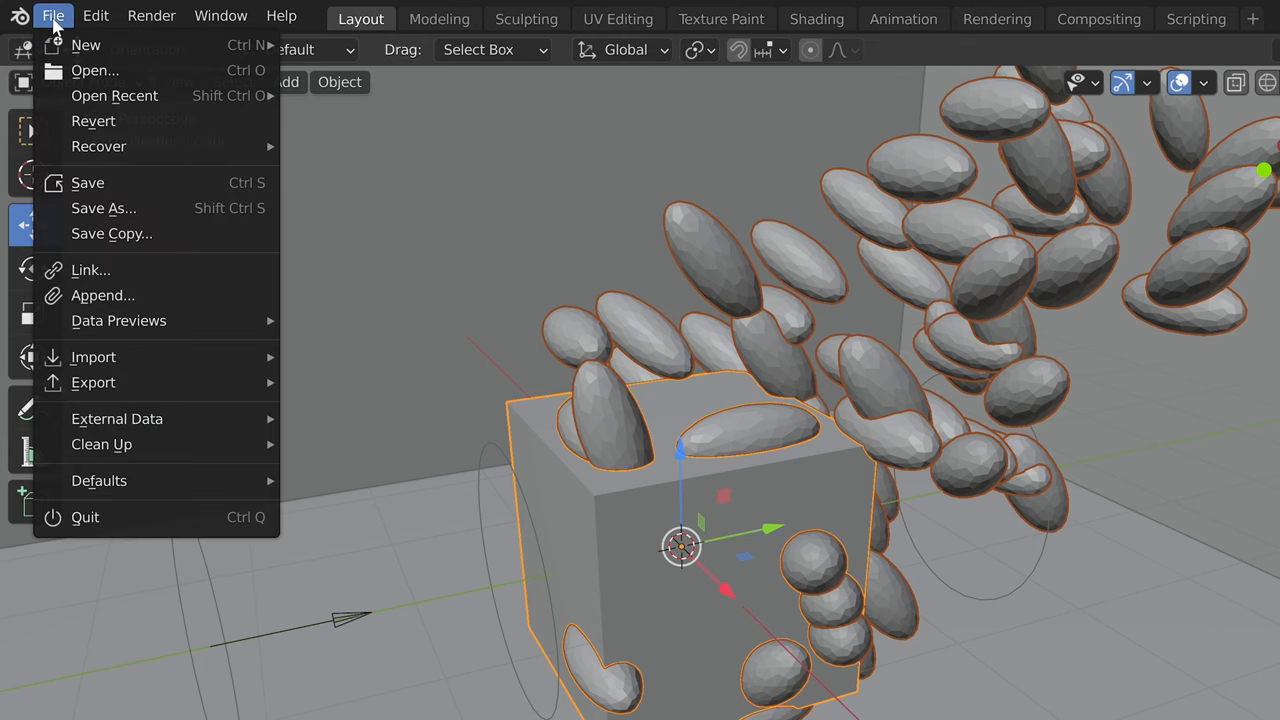
mouse_move(117, 418)
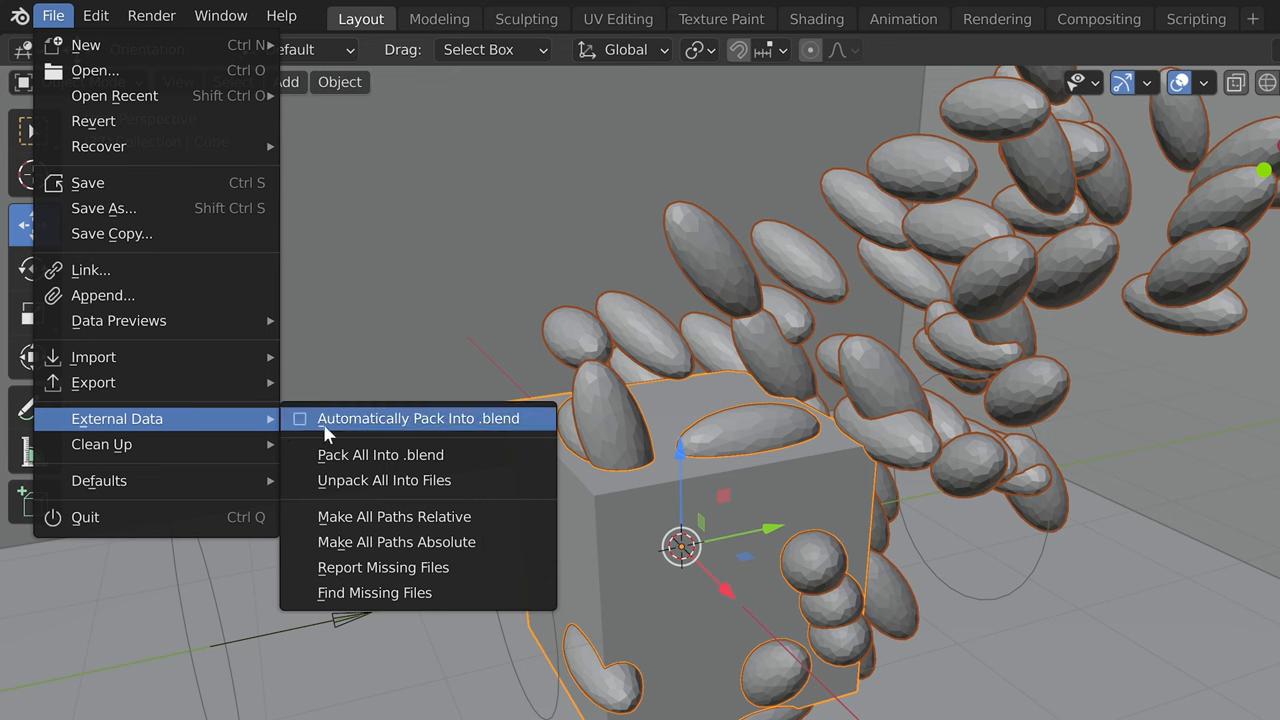
mouse_move(394, 516)
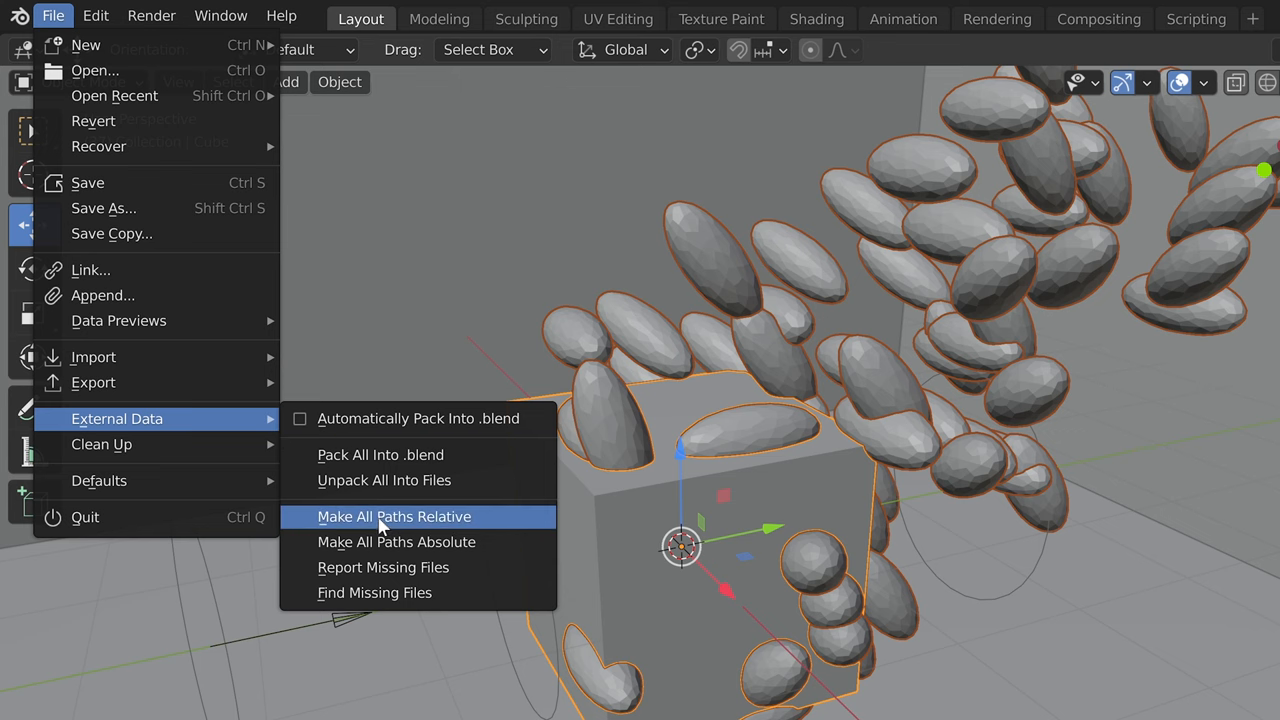
left_click(394, 516)
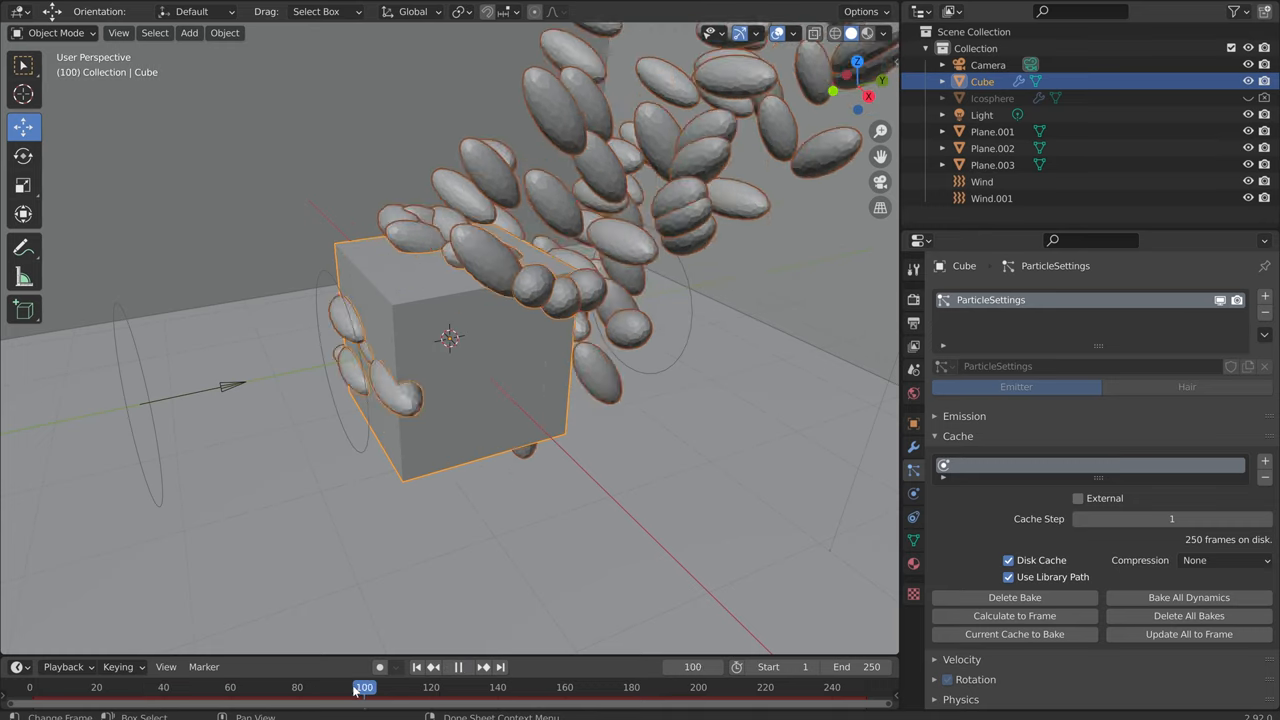
left_click(338, 687)
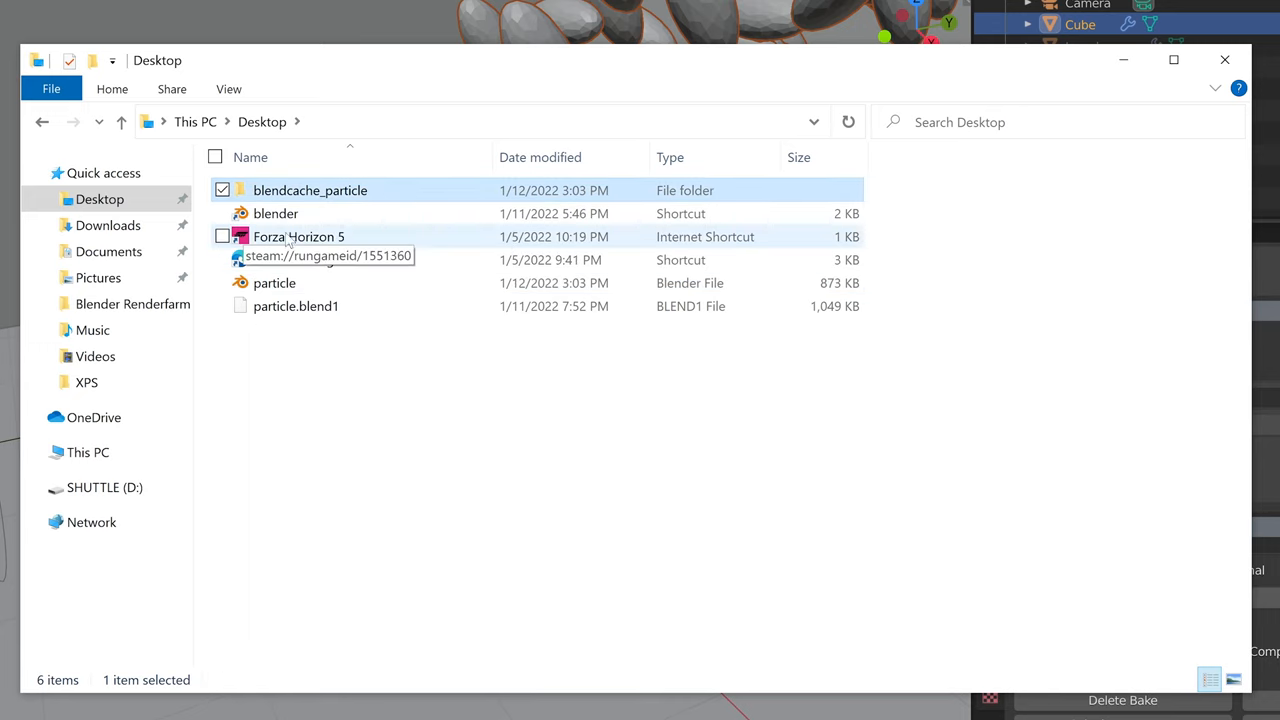
double_click(310, 190)
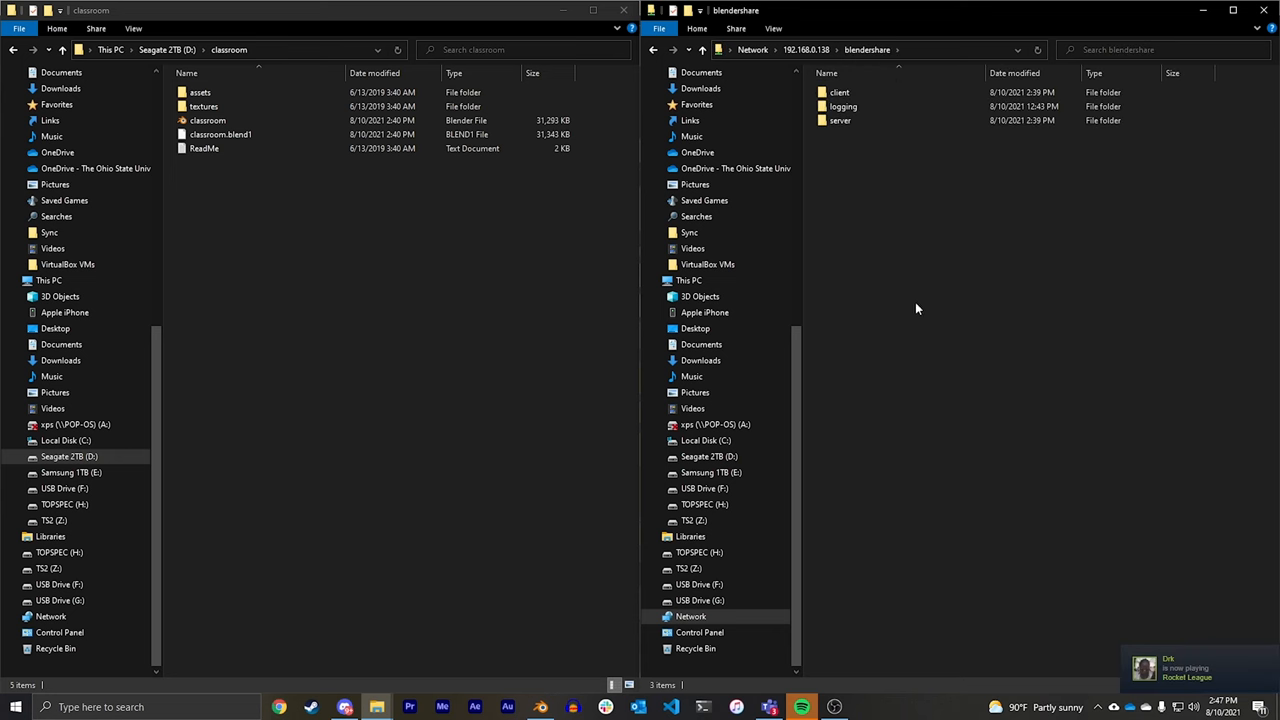
Step: Enter the share's server folder, sort by Date modified, and enter the newest job folder holding classroom.blend
left_click(204, 106)
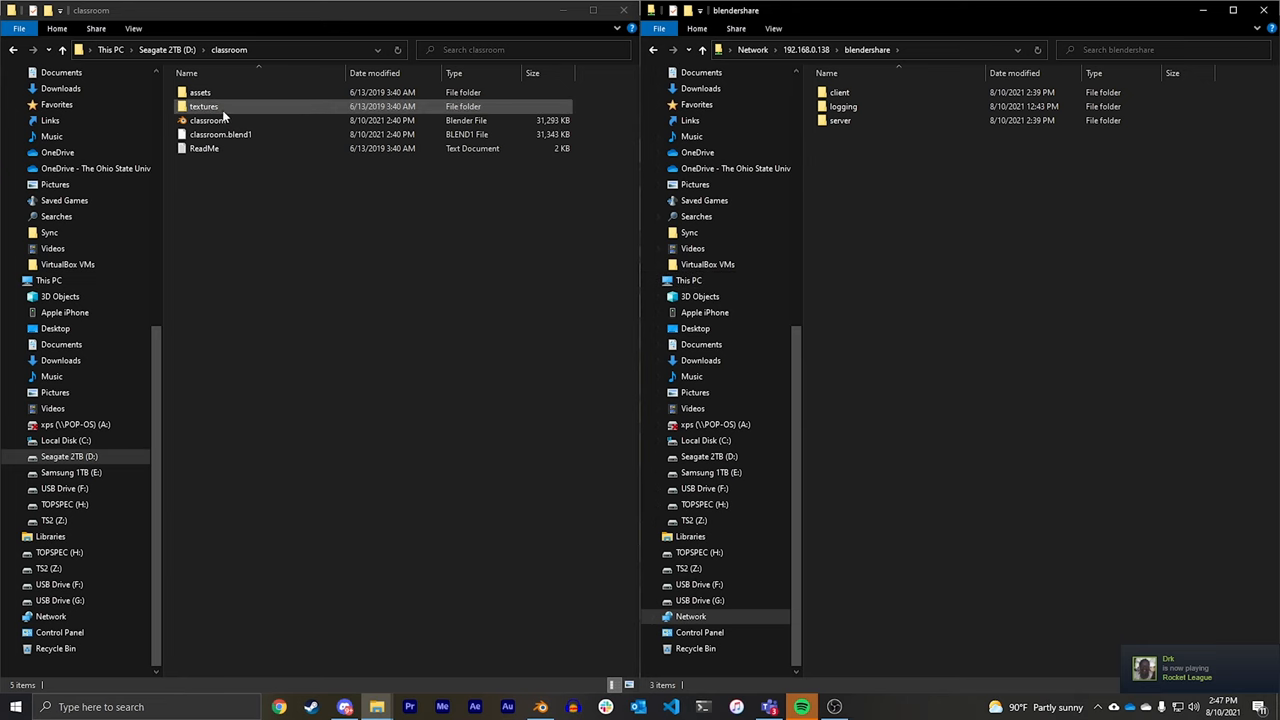
double_click(839, 120)
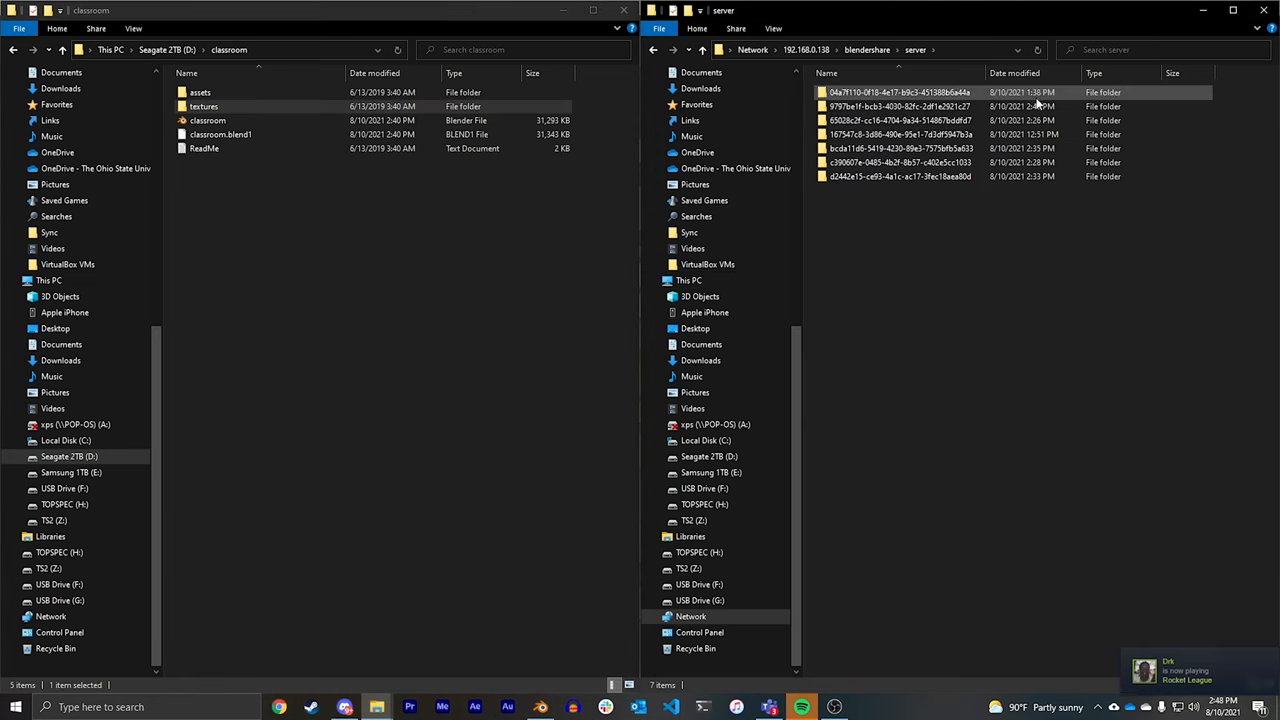
left_click(1015, 72)
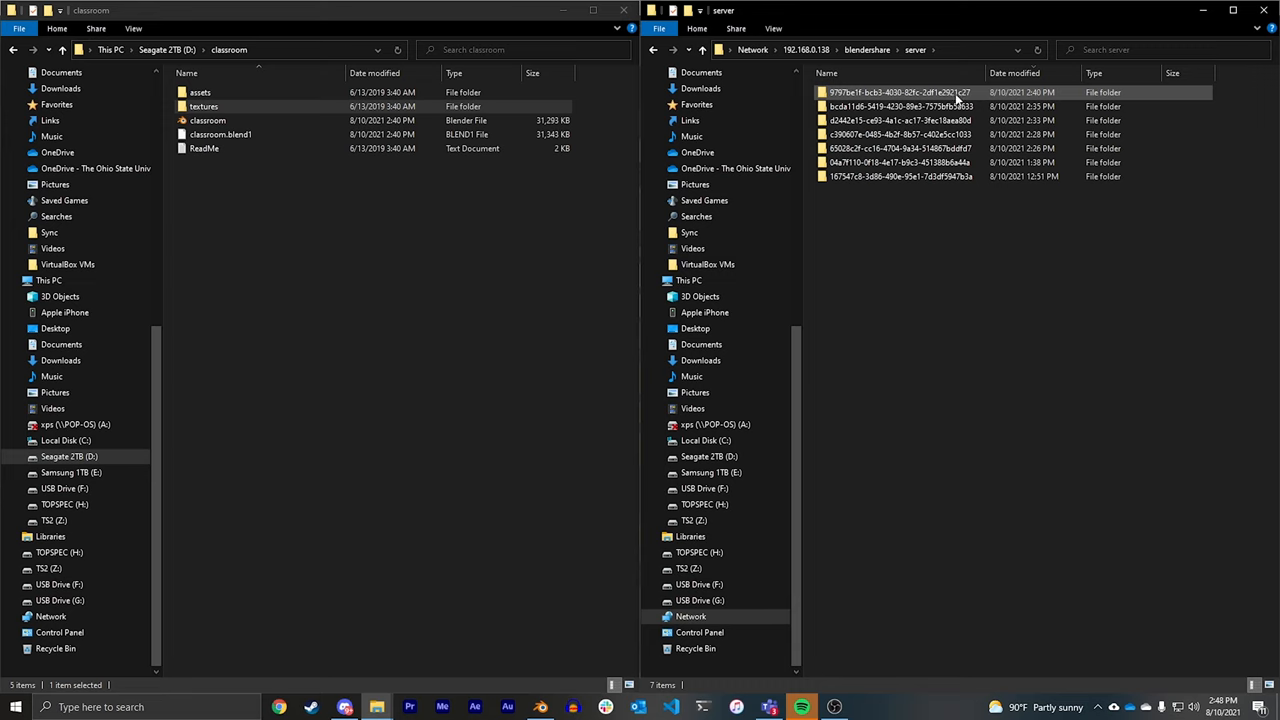
double_click(900, 92)
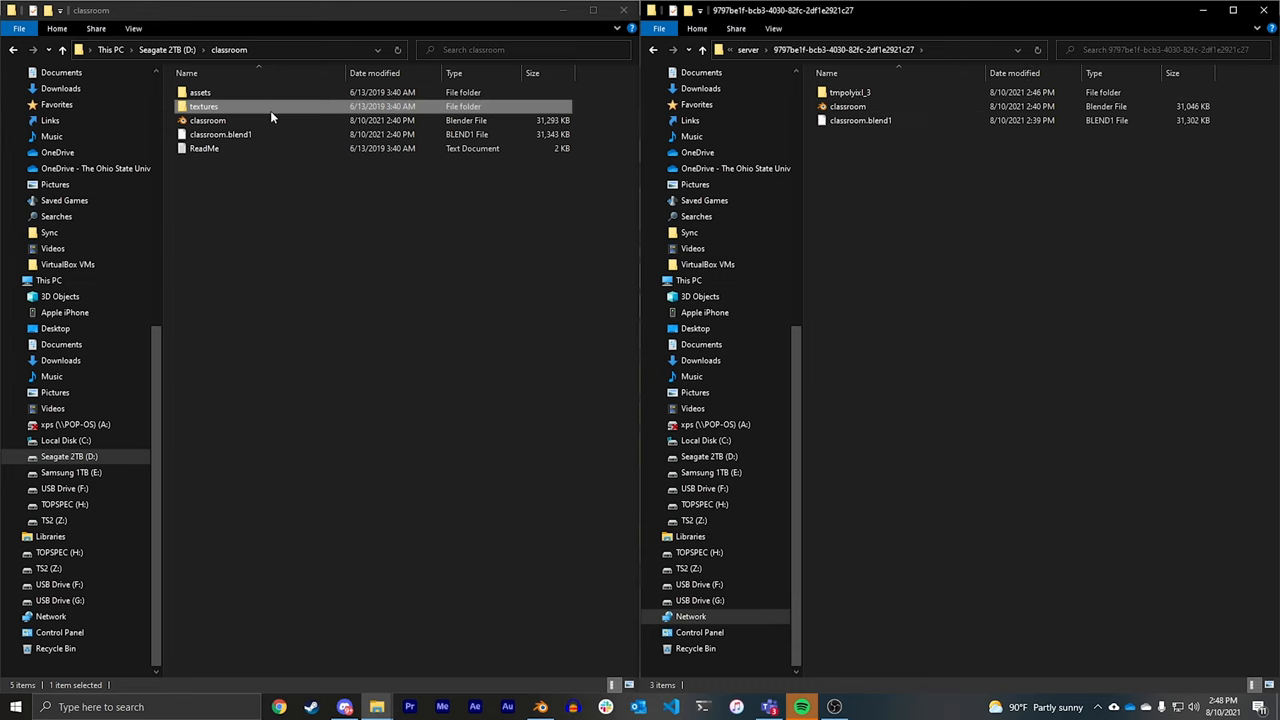